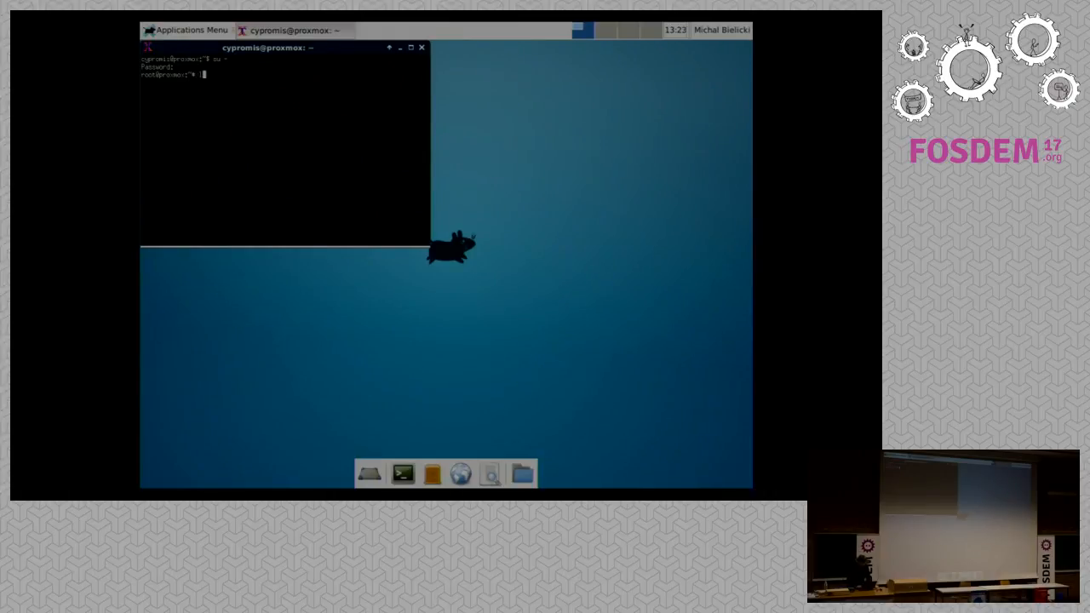
Attach to the master container with lxc-attach and enlarge the terminal window.
type("lxc-attach -n 100")
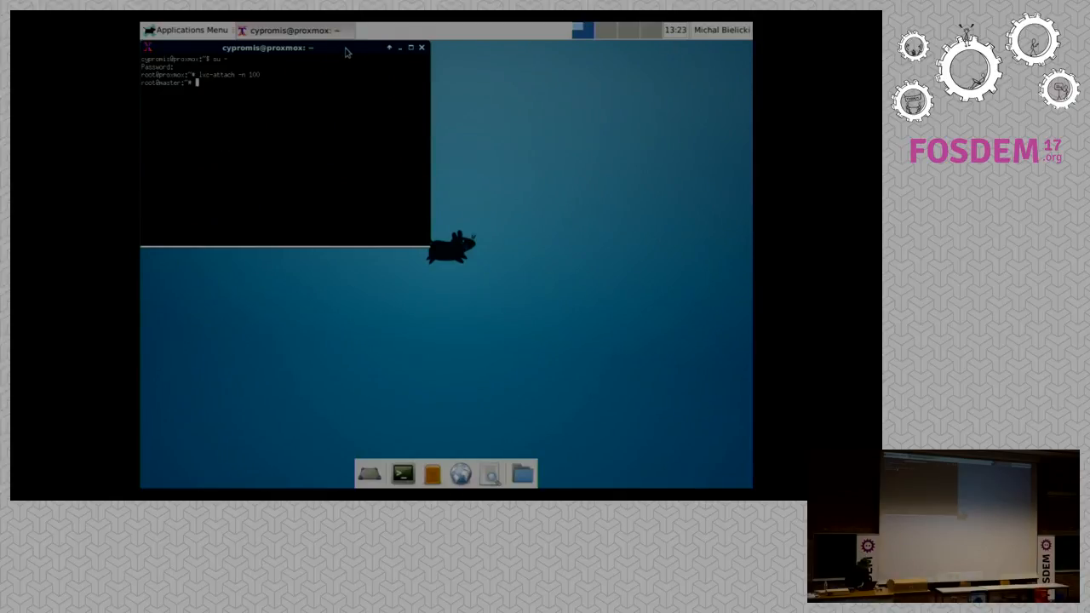
left_click_drag(286, 48, 332, 47)
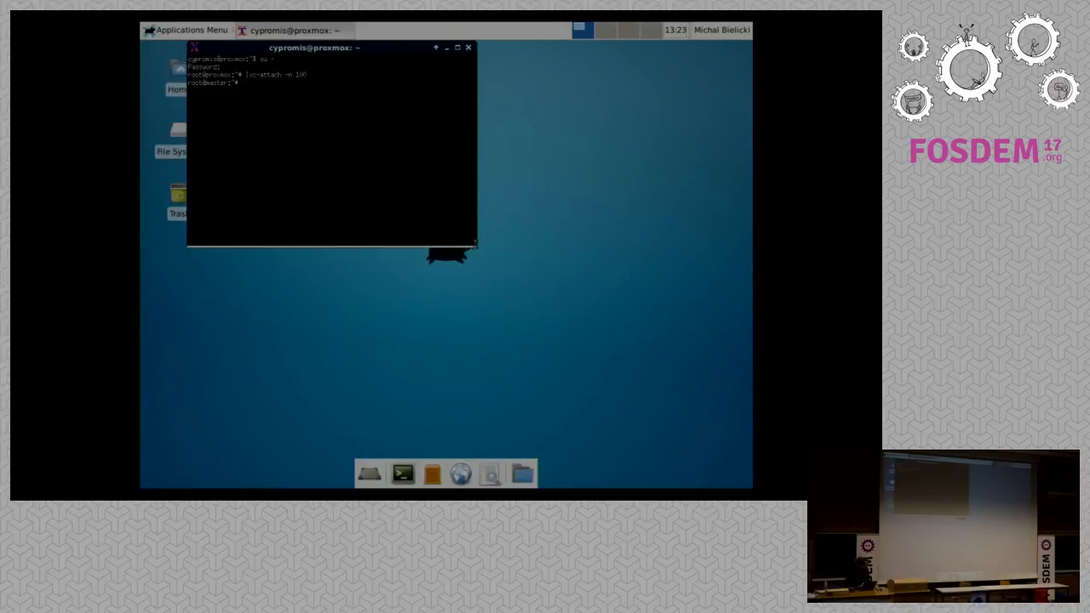
left_click_drag(473, 245, 680, 399)
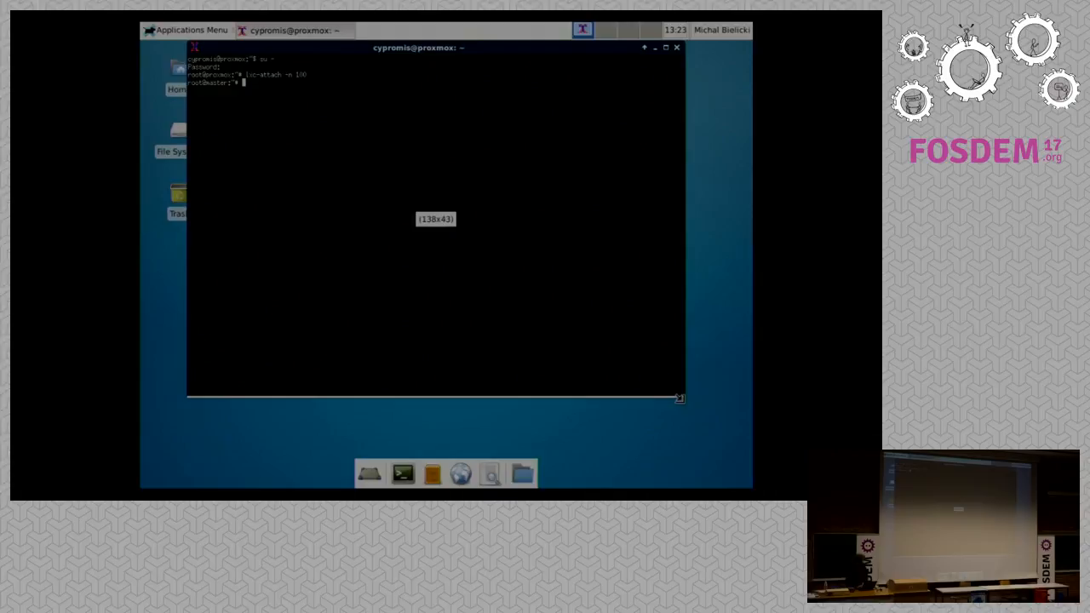
left_click_drag(678, 399, 705, 416)
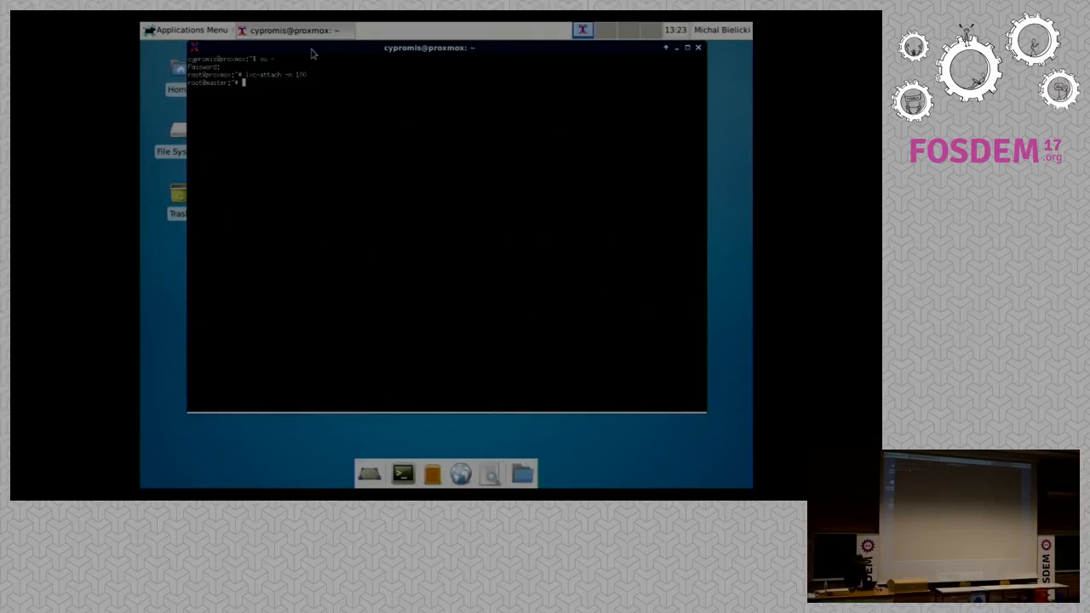
mouse_move(712, 419)
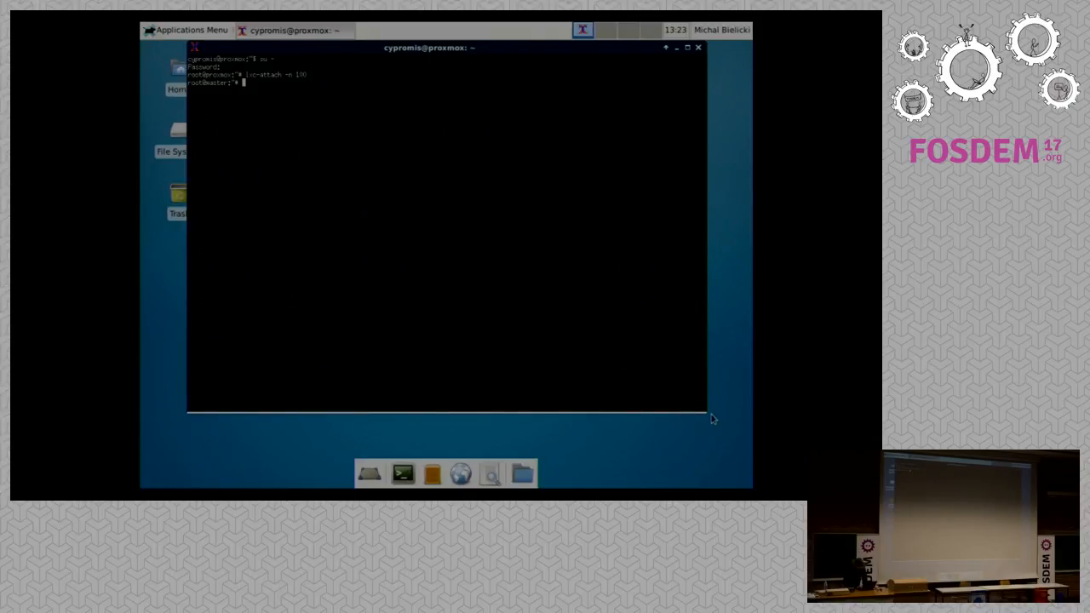
mouse_move(571, 259)
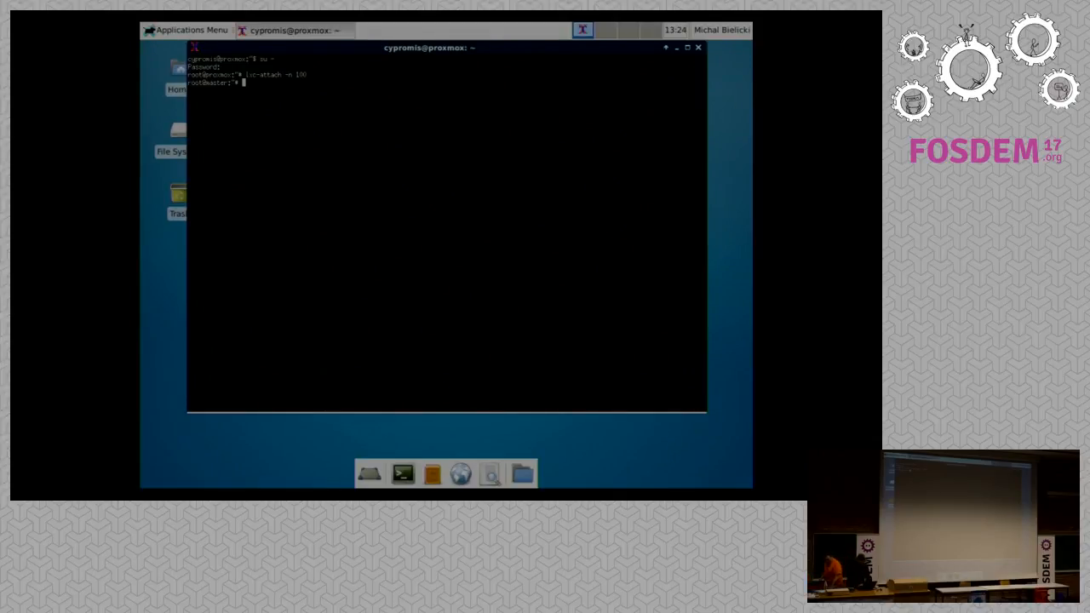
Show /etc/hosts, enter /etc/mfs and copy mfsexports.cfg.dist to mfsexports.cfg.
type("cat /etc/host")
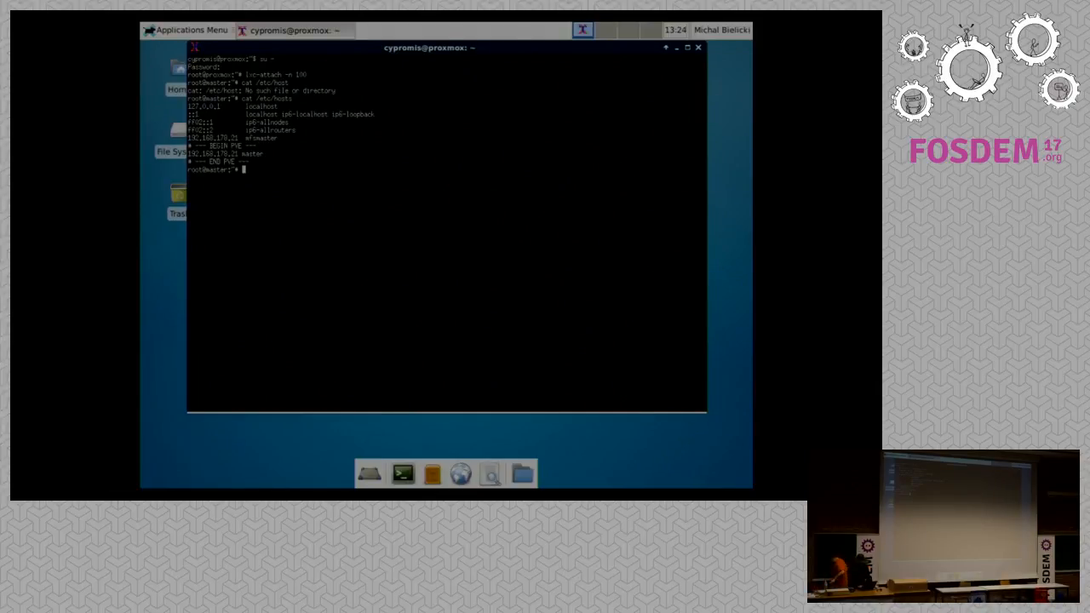
type("cd /etc/mfs")
type("ls")
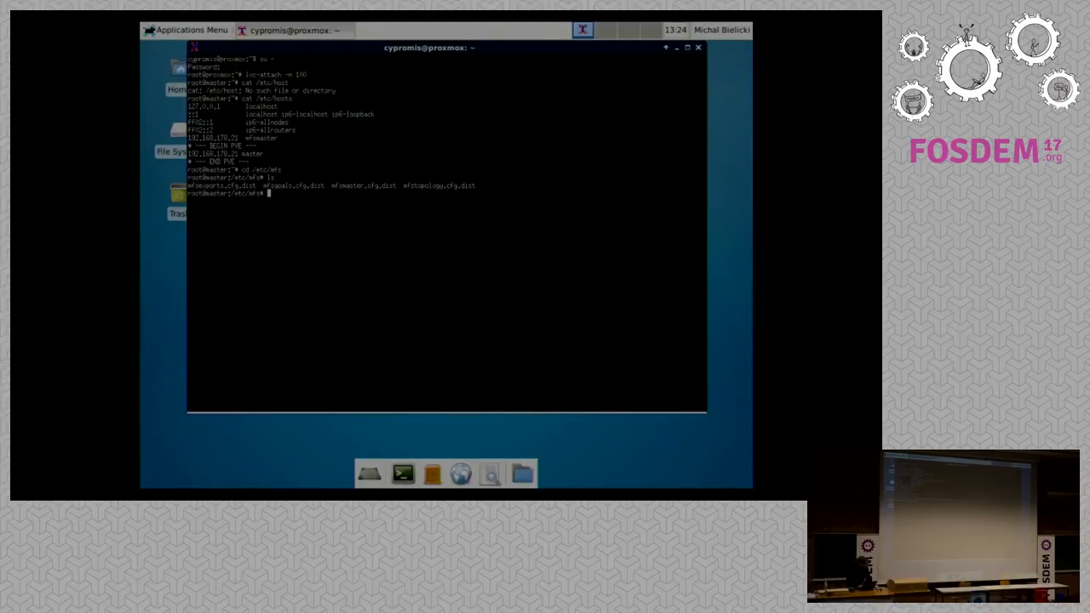
type("cp")
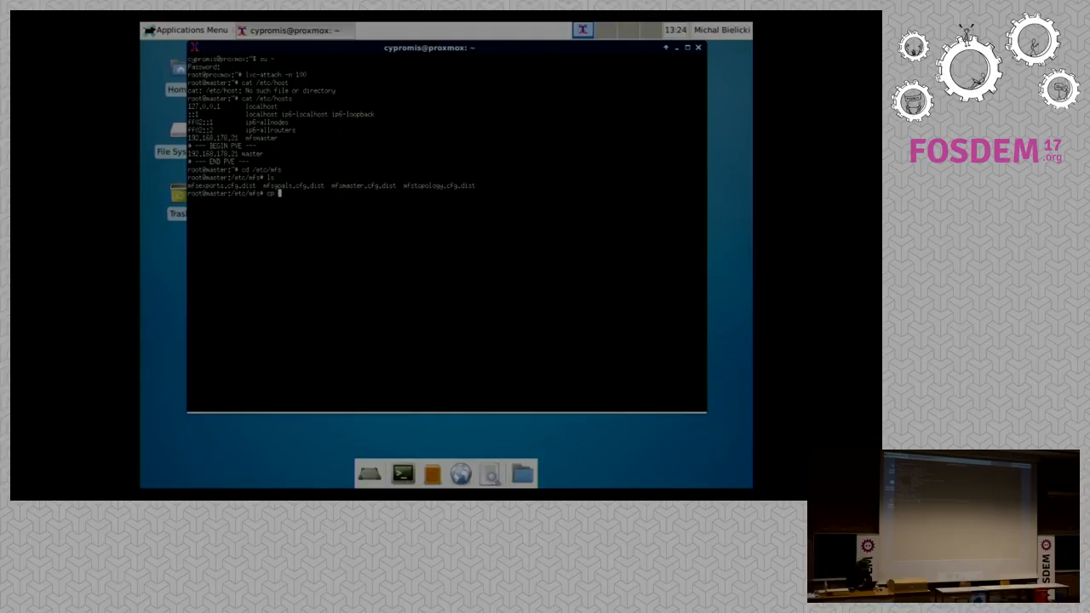
type("mfsexports.cfg.dist")
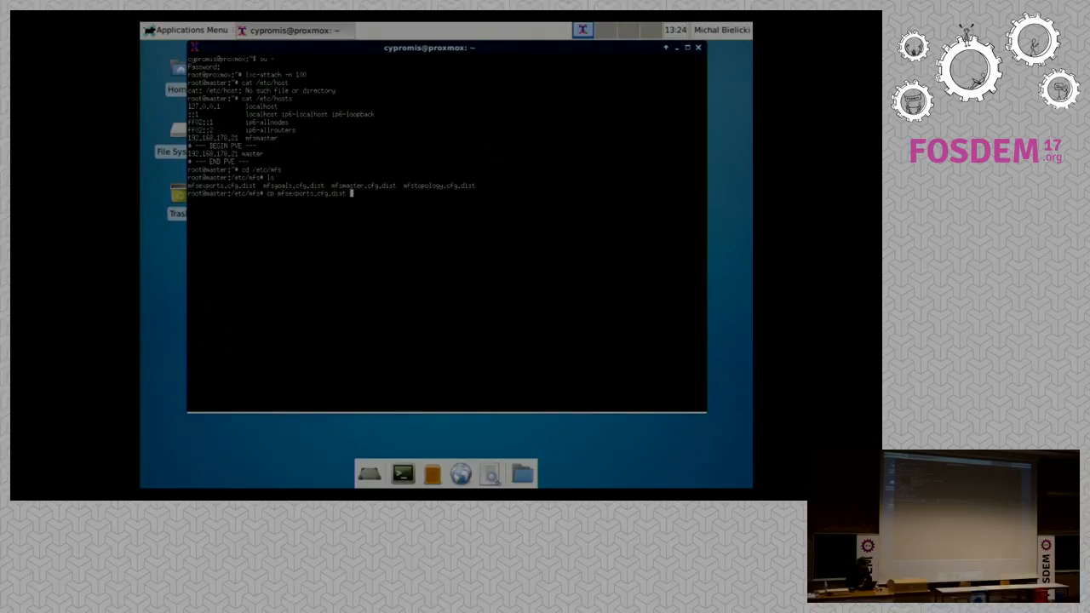
type("mfsexports.cfg.dist")
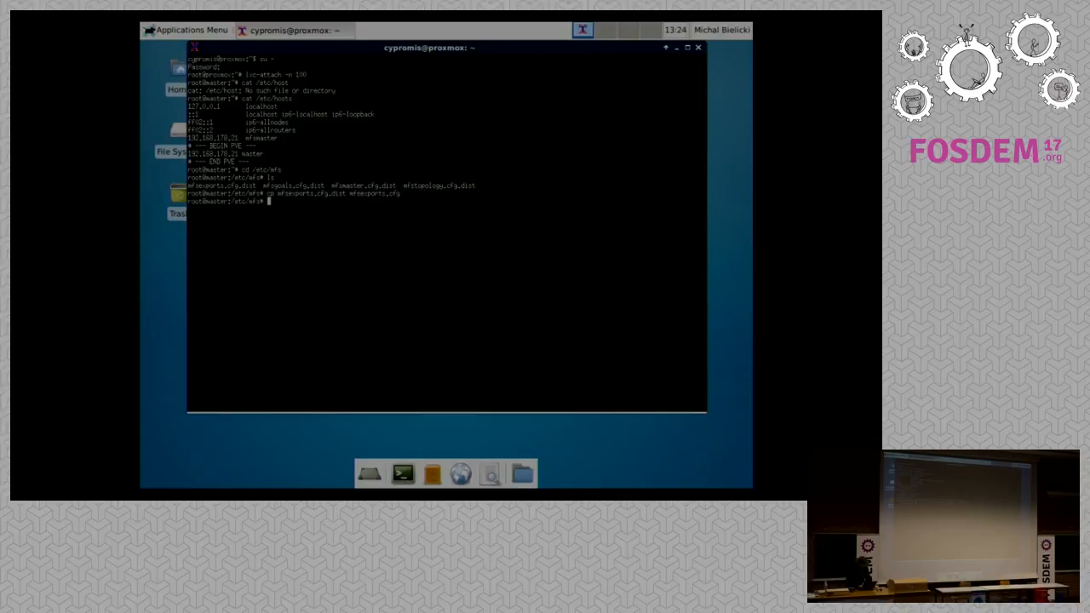
Copy mfsgoals.cfg.dist and mfsmaster.cfg.dist to their active .cfg files.
type("cp me")
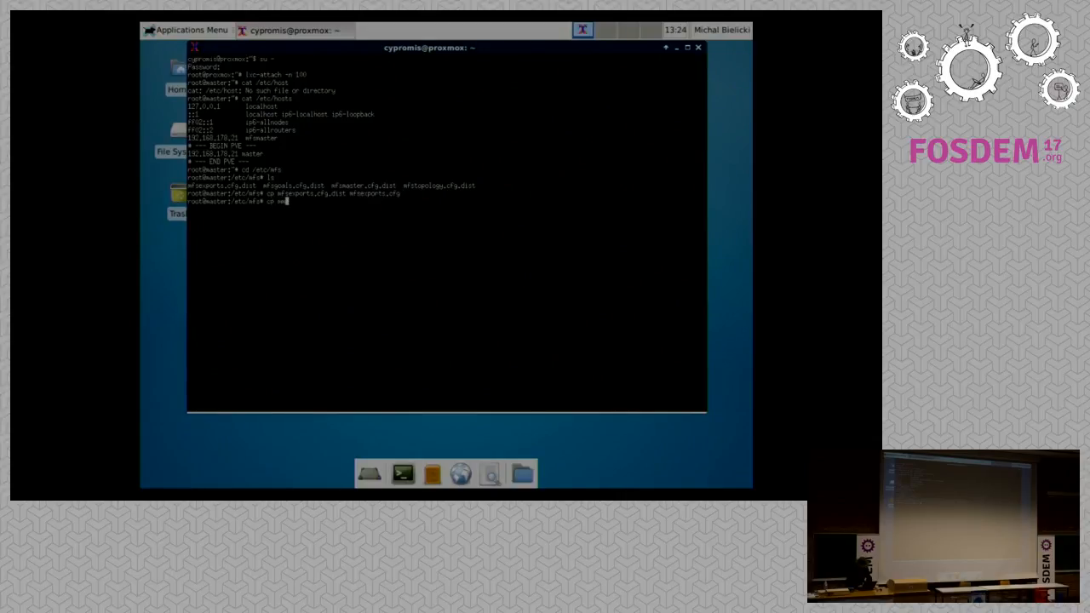
type("cp mfsgoals.cfg.dist")
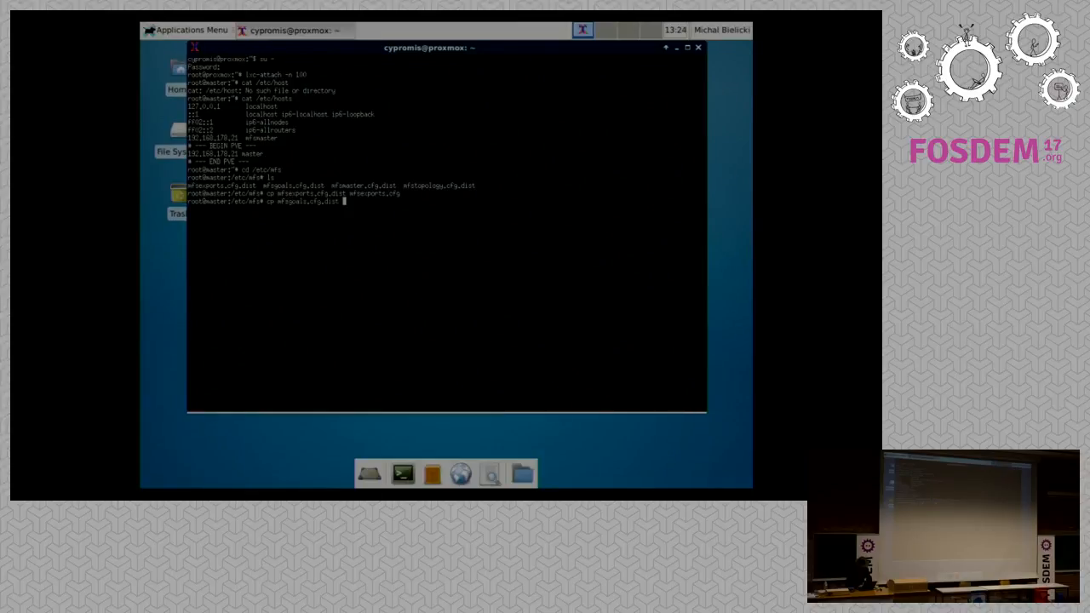
type("mfsgoals.cfg.dist")
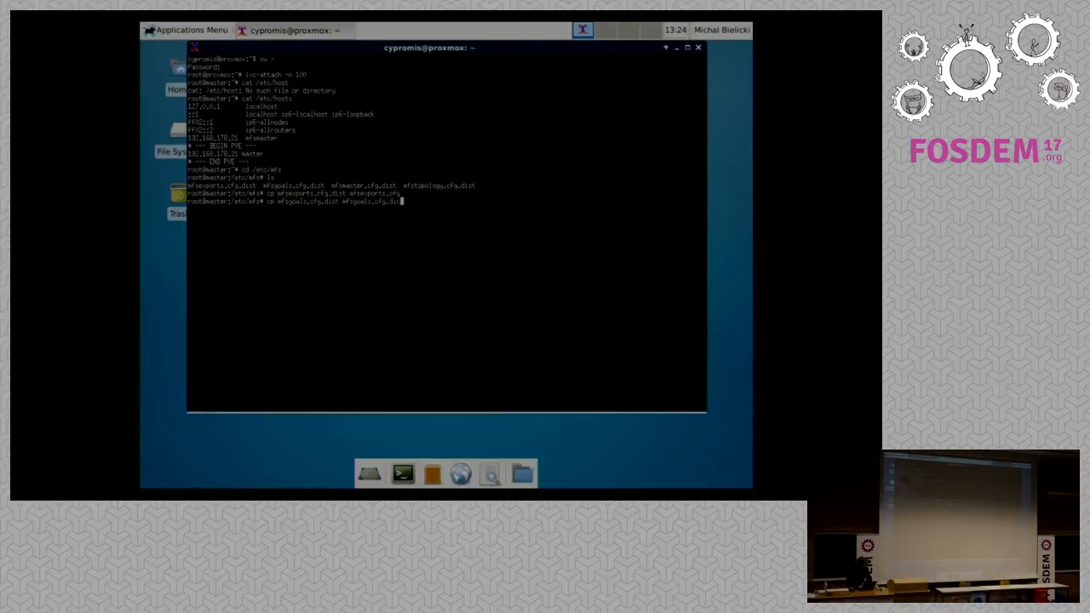
key("Return")
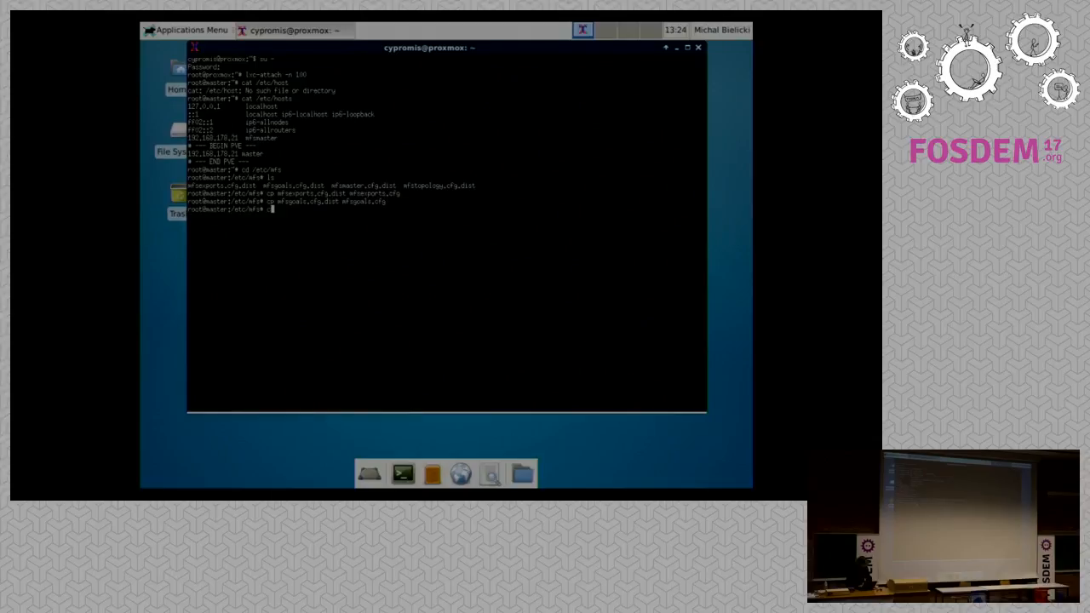
type("cp mfsmaster.cfg.dist")
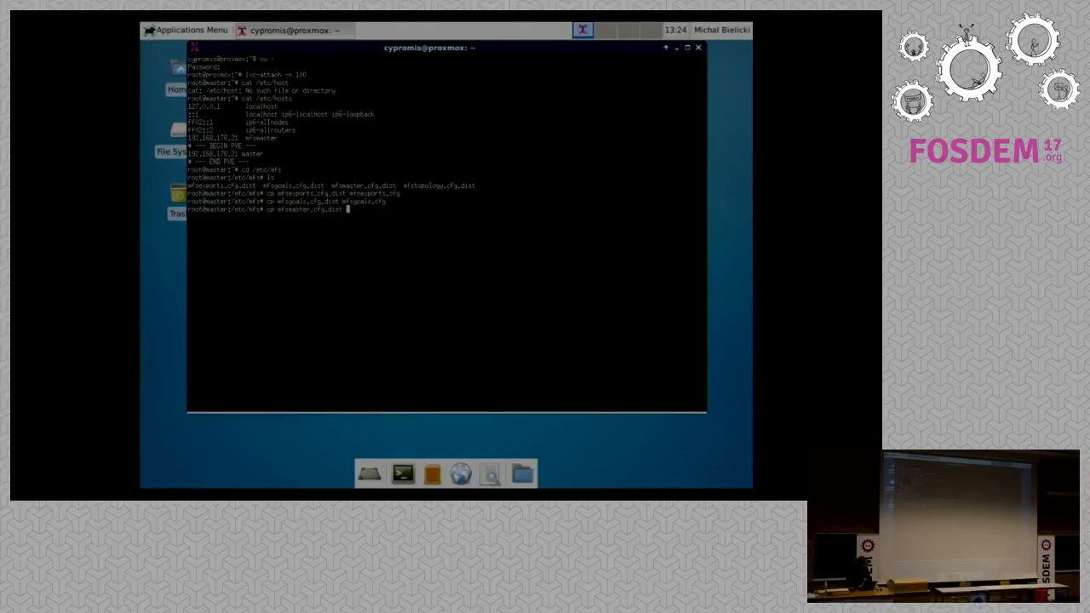
type("mfsmaster.cfg.dist")
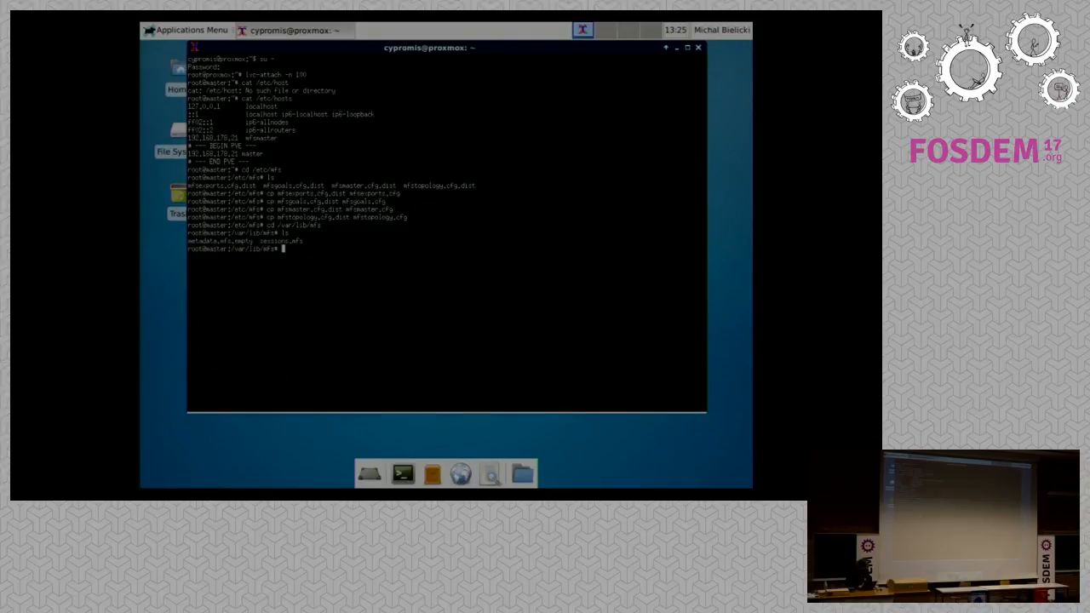
Remove sessions.mfs, copy metadata.mfs.empty into place and list the directory.
type("cp")
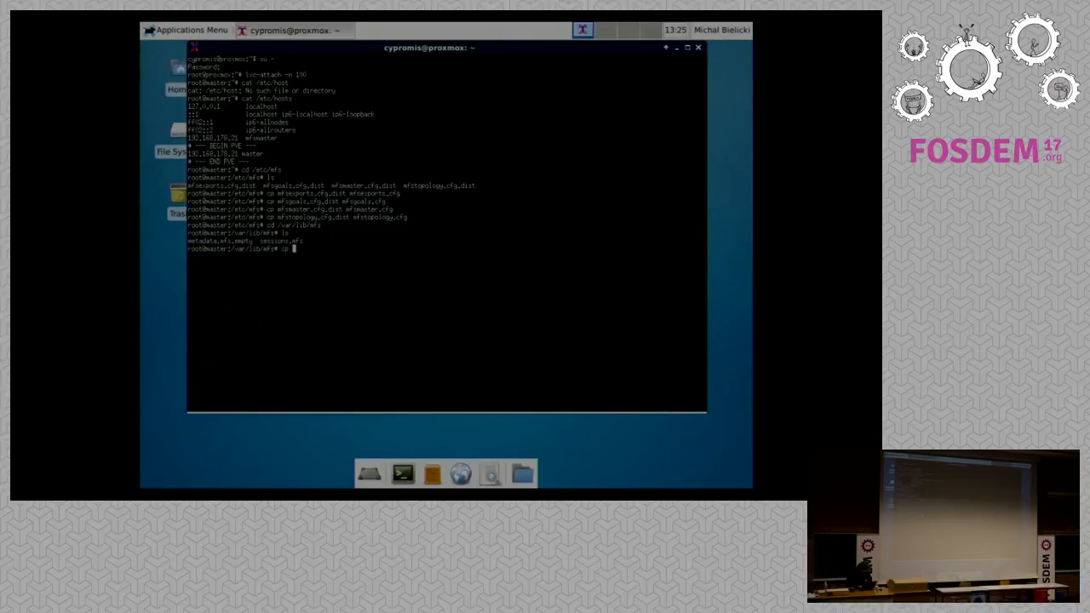
type("rm sessions.mfs")
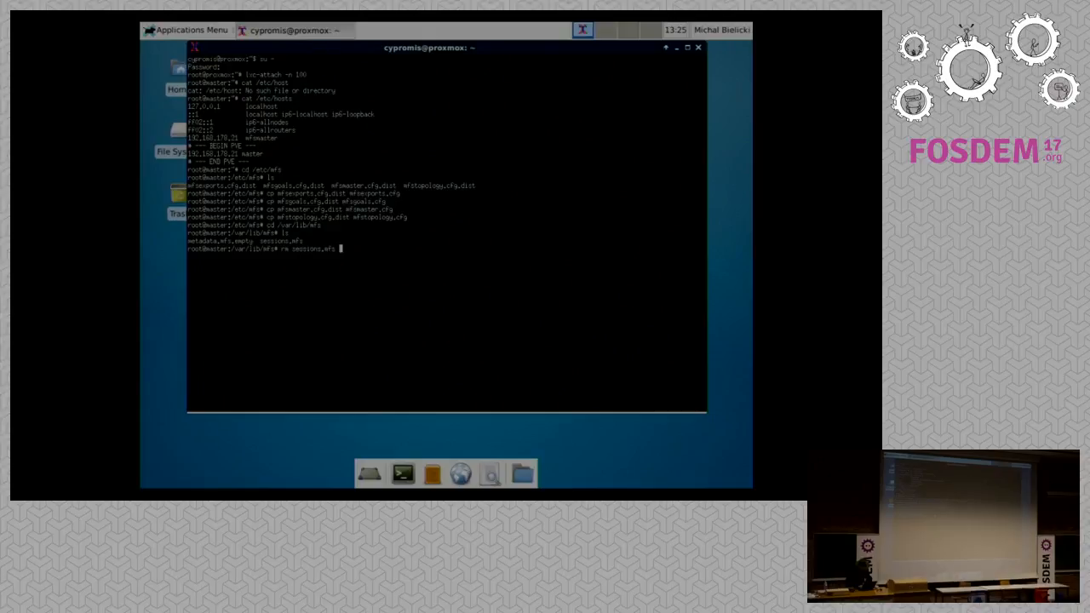
type("cp metadata.mfs.empty metadata.mfs")
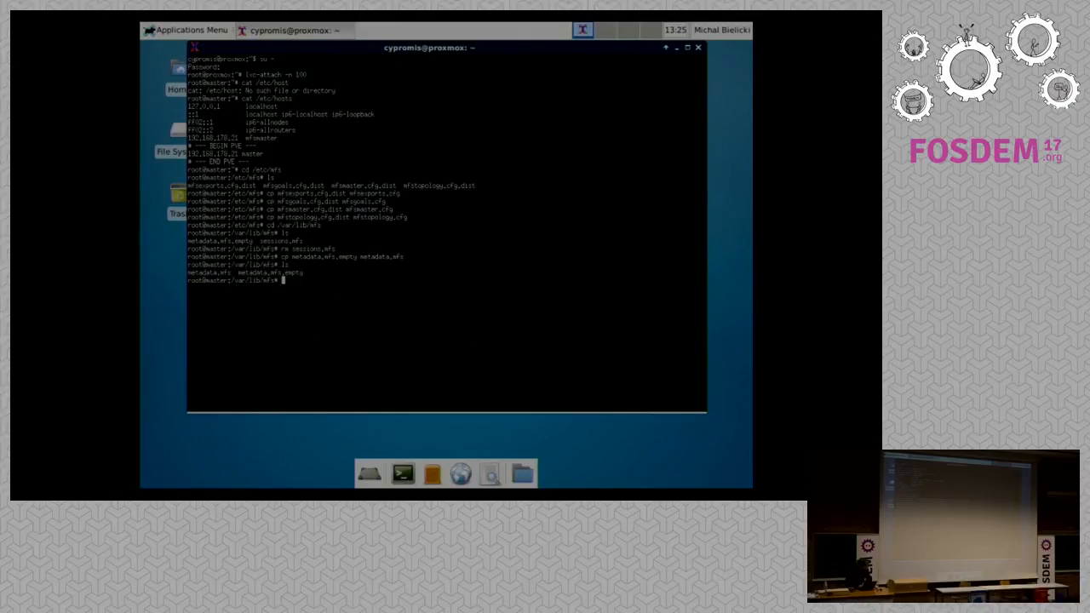
type("ls -l")
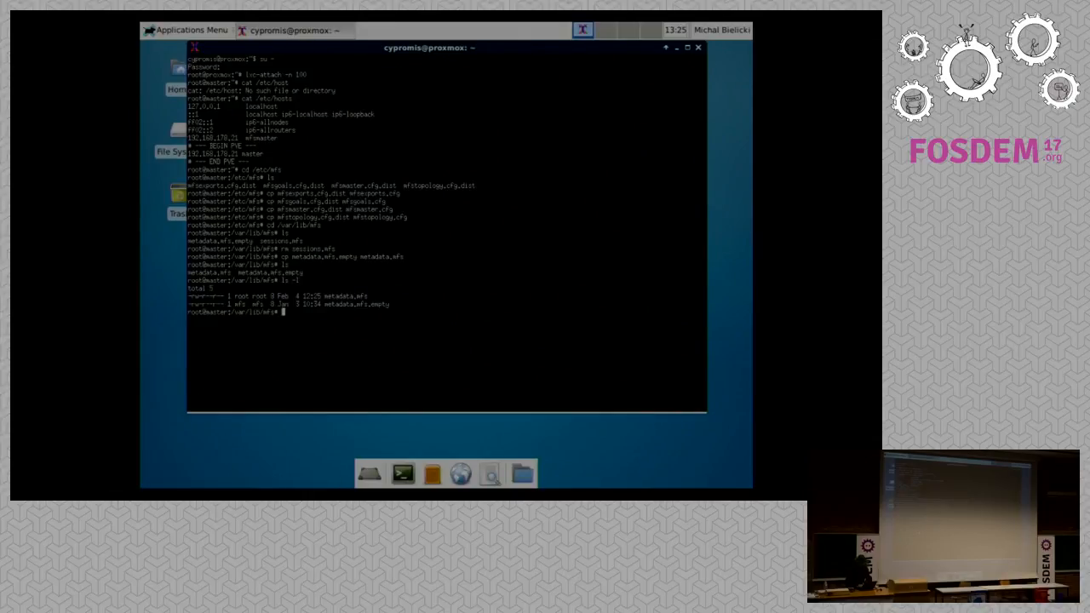
Start the lizardfs-master service and view its startup log.
type("servic")
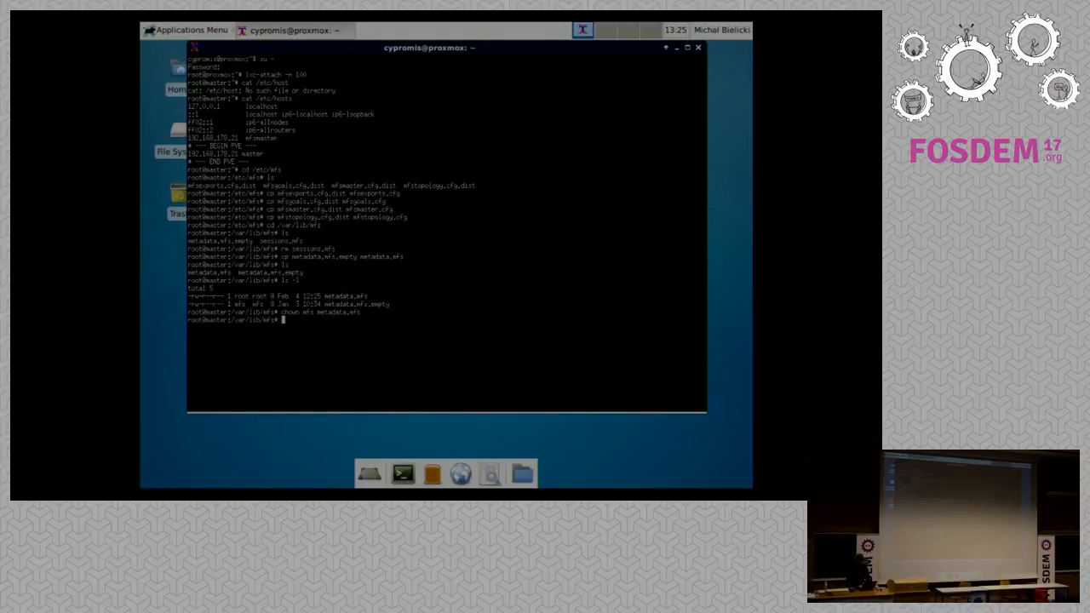
type("service")
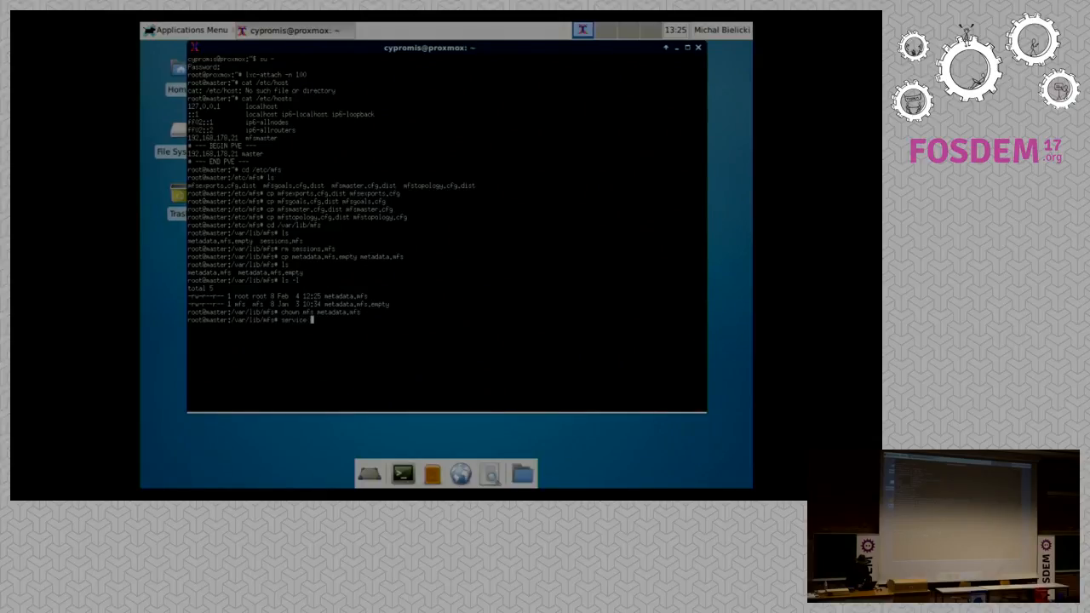
type("lizardfs-master st")
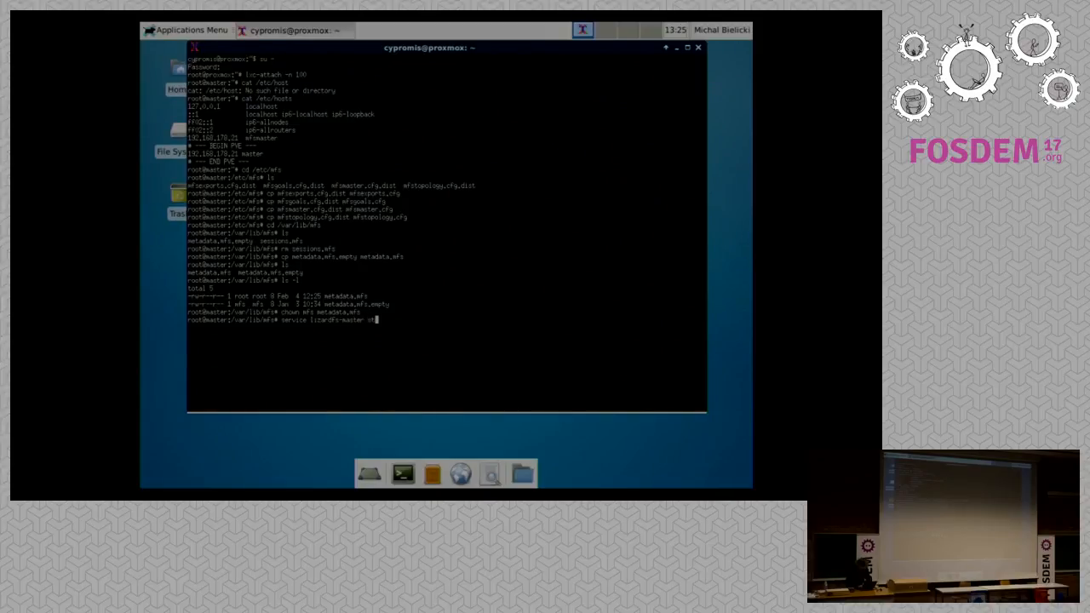
key("Return")
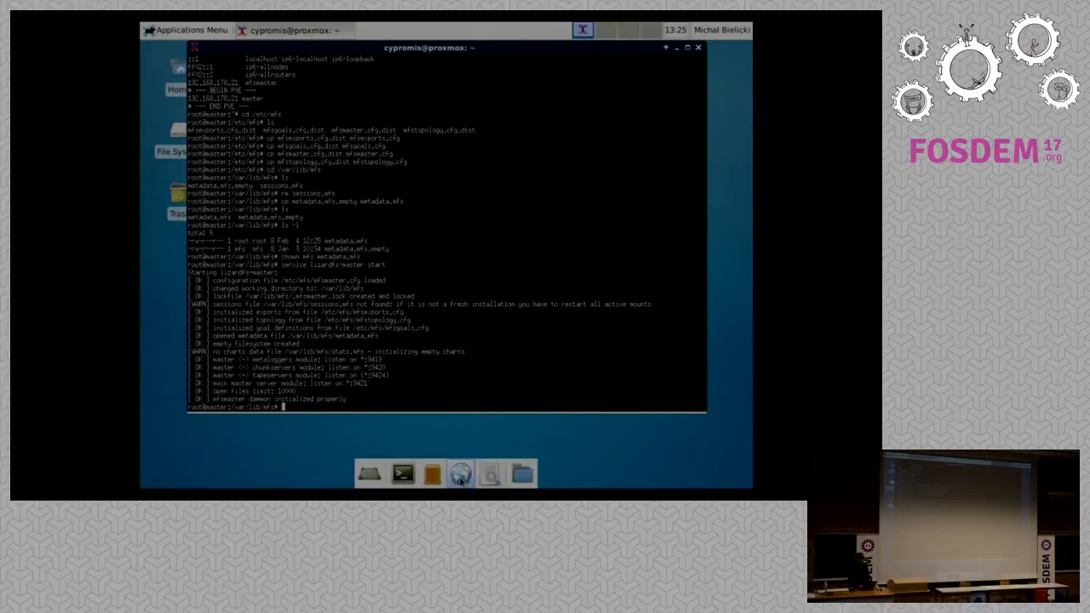
Raise the Firefox window with its session-restore page above the terminal.
left_click(460, 473)
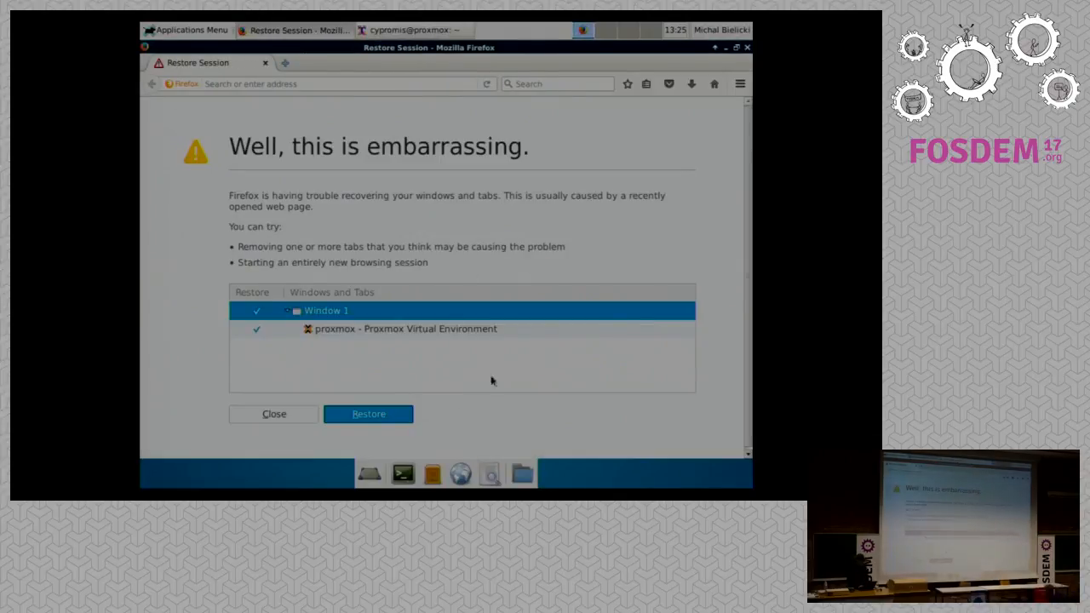
left_click(402, 473)
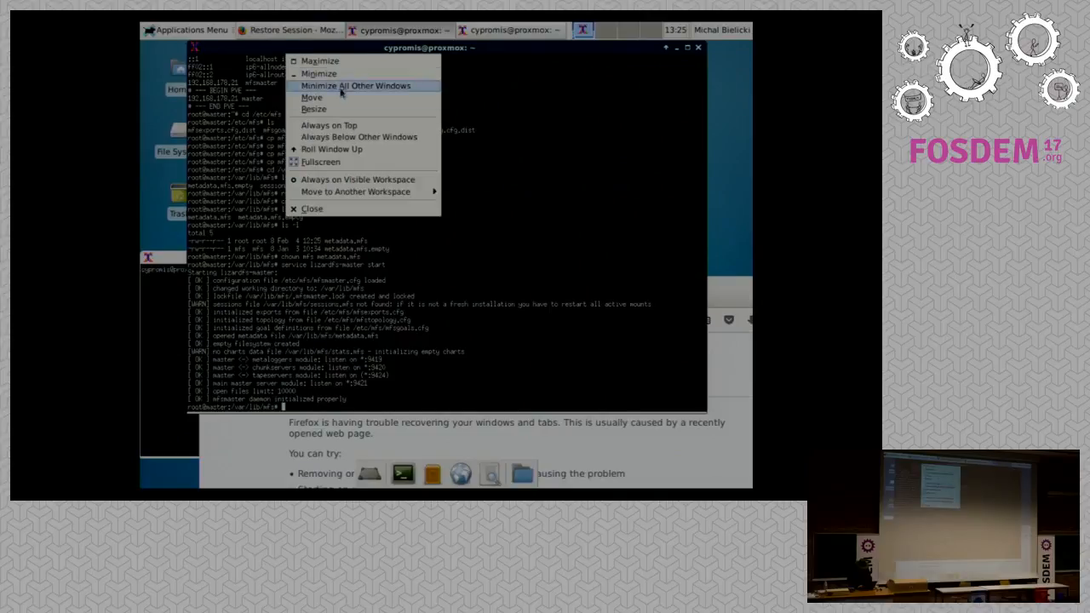
mouse_move(329, 126)
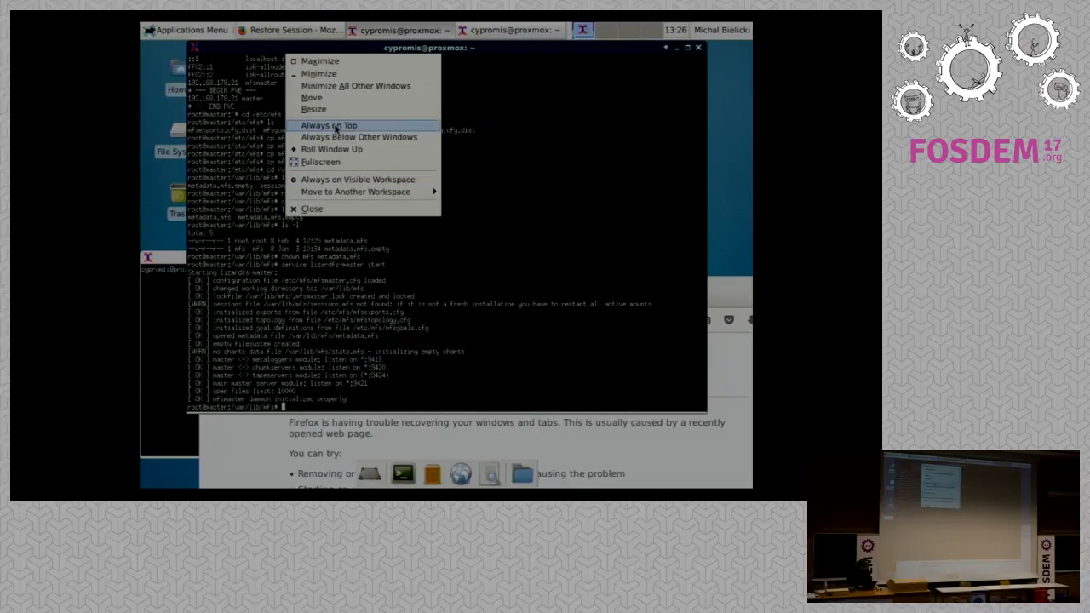
mouse_move(514, 160)
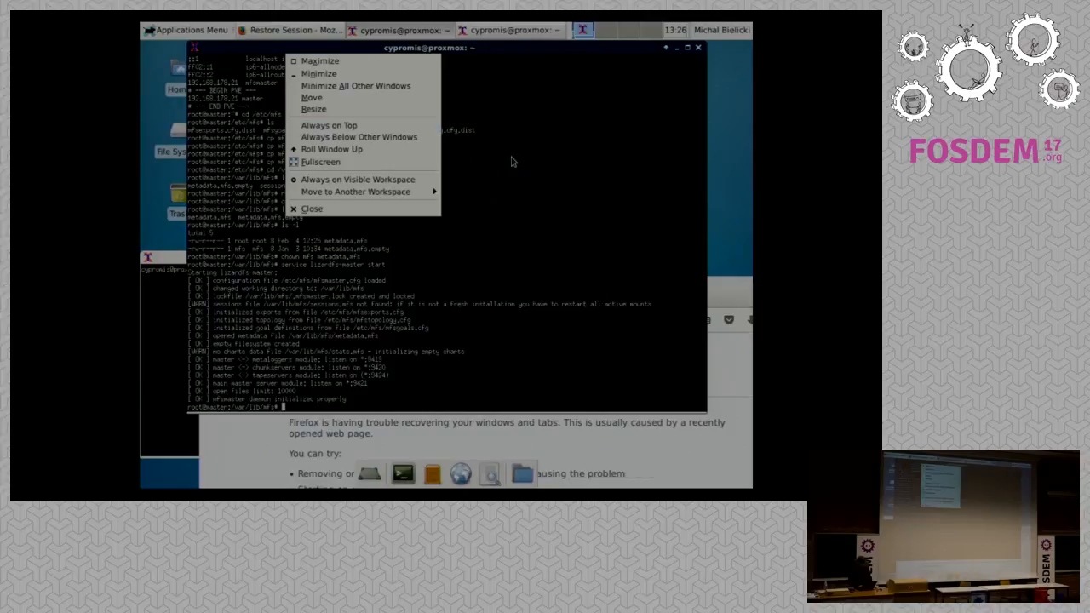
left_click(513, 157)
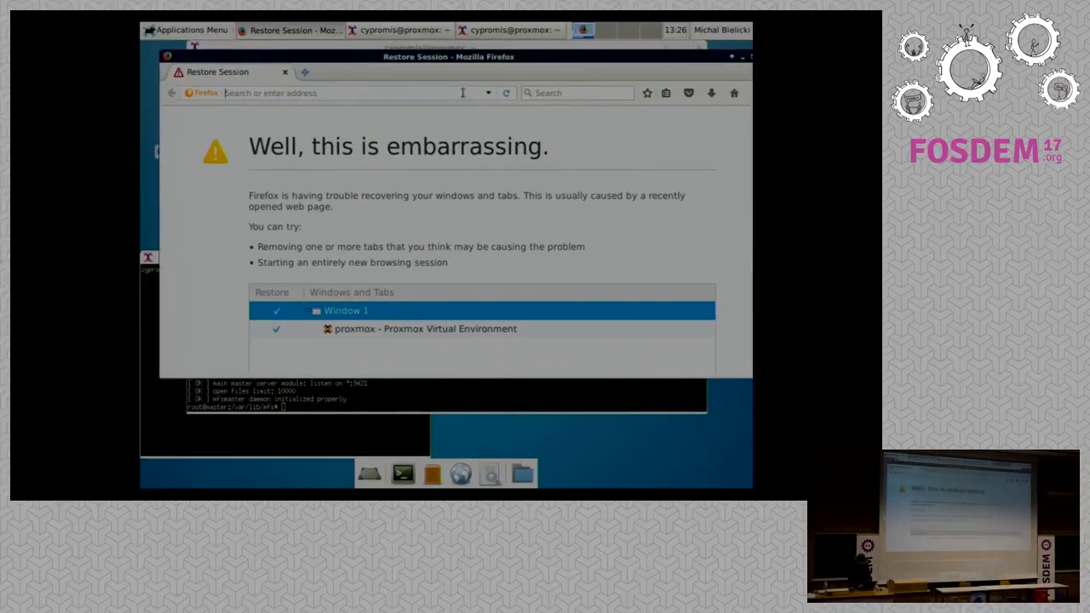
Browse to the local 127.0.0.1 address with a port, ending on a problem-loading page.
type("https")
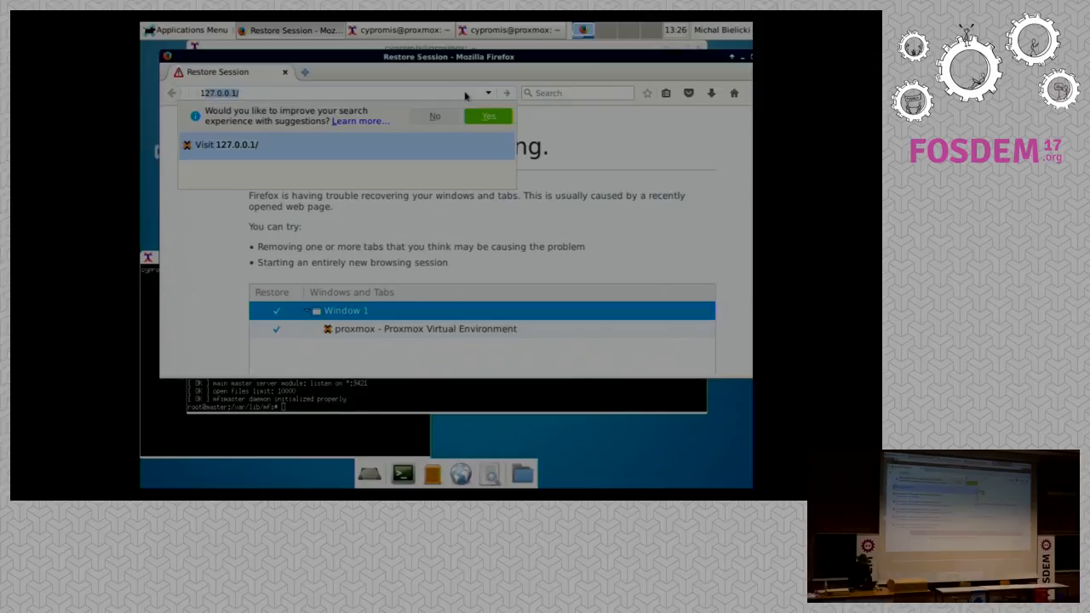
type("127.0.1")
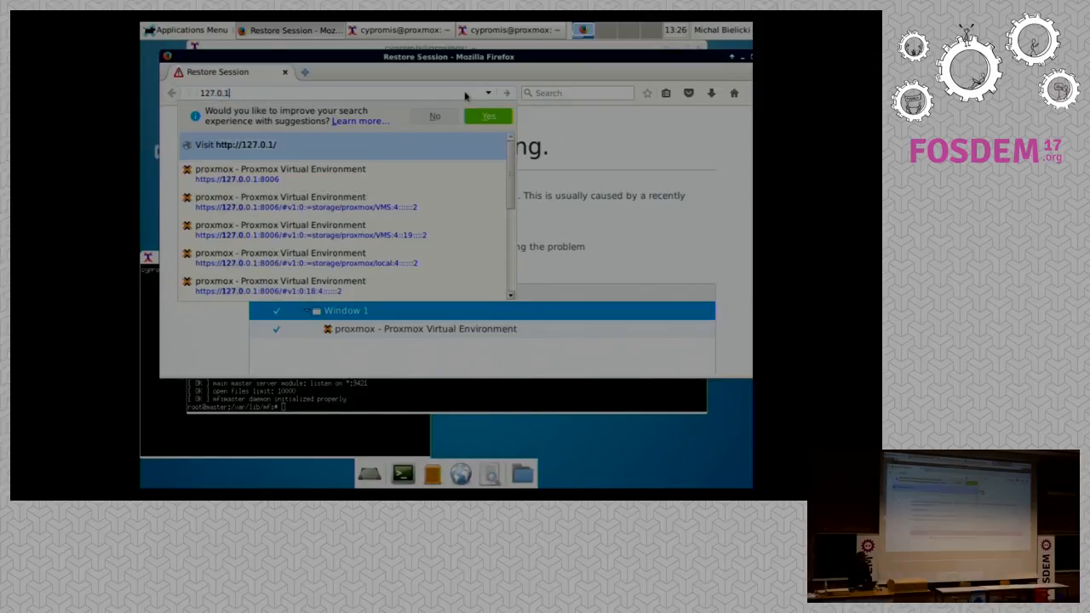
type(":")
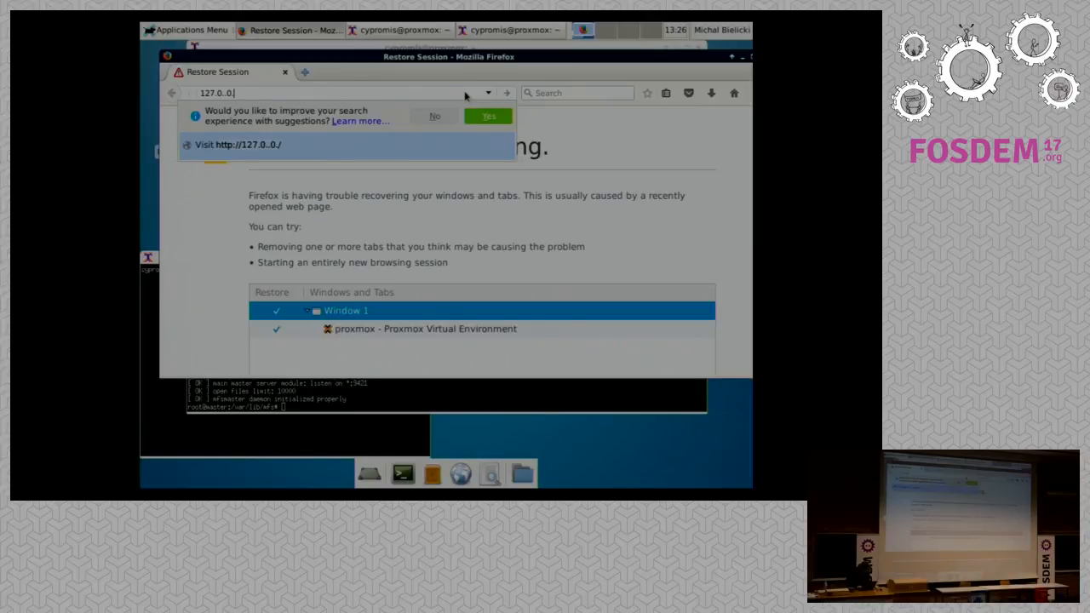
type("1")
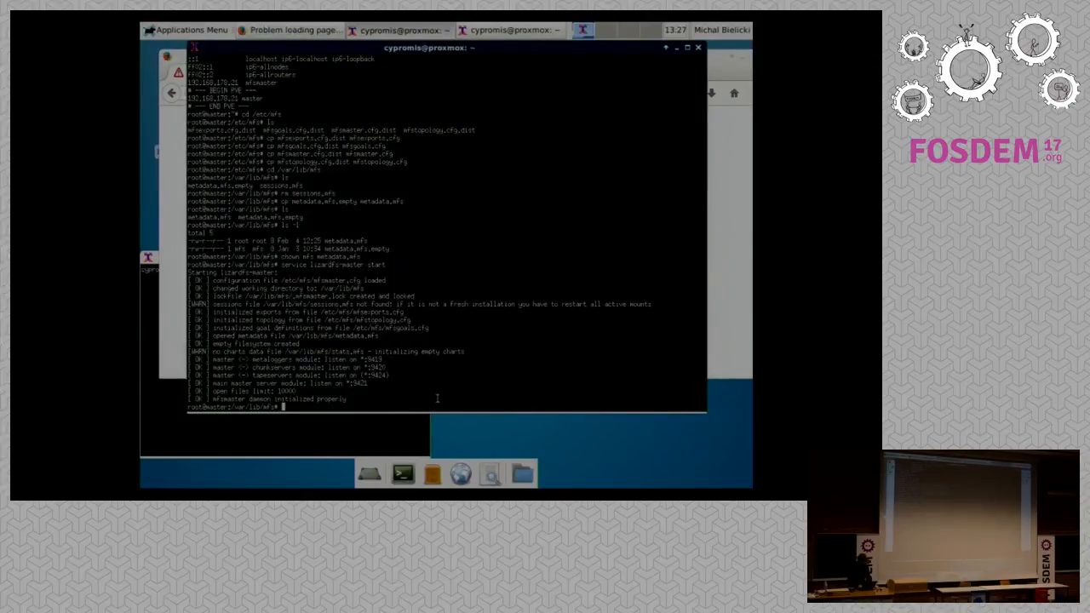
List processes with ps auxww and change into /etc/lizardfs.
type("ps auxww")
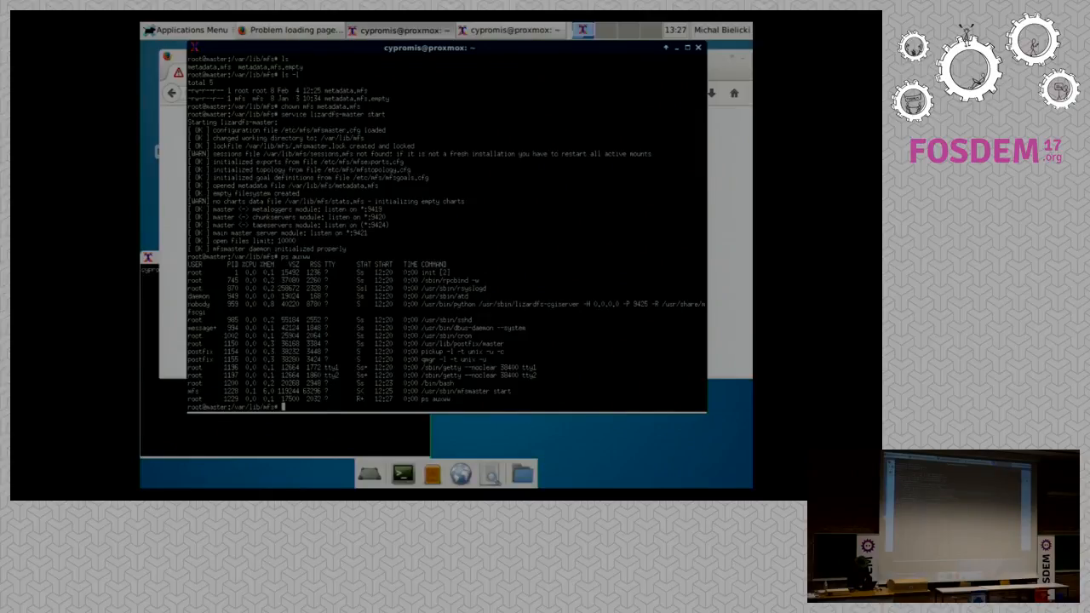
type("cd /etc/l")
type("service lizardfs-cgiserv start")
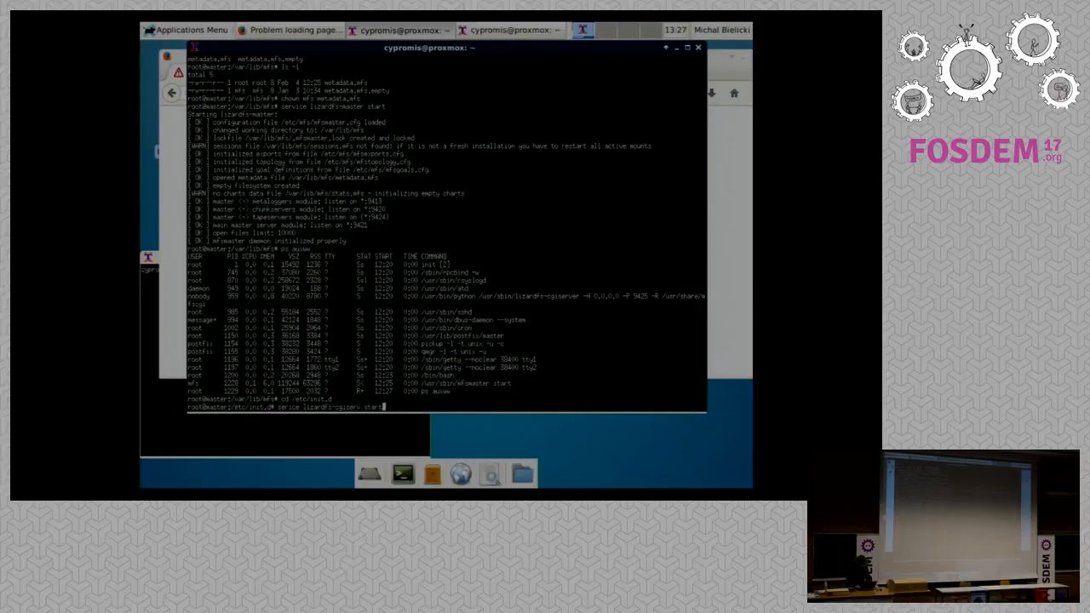
key("Return")
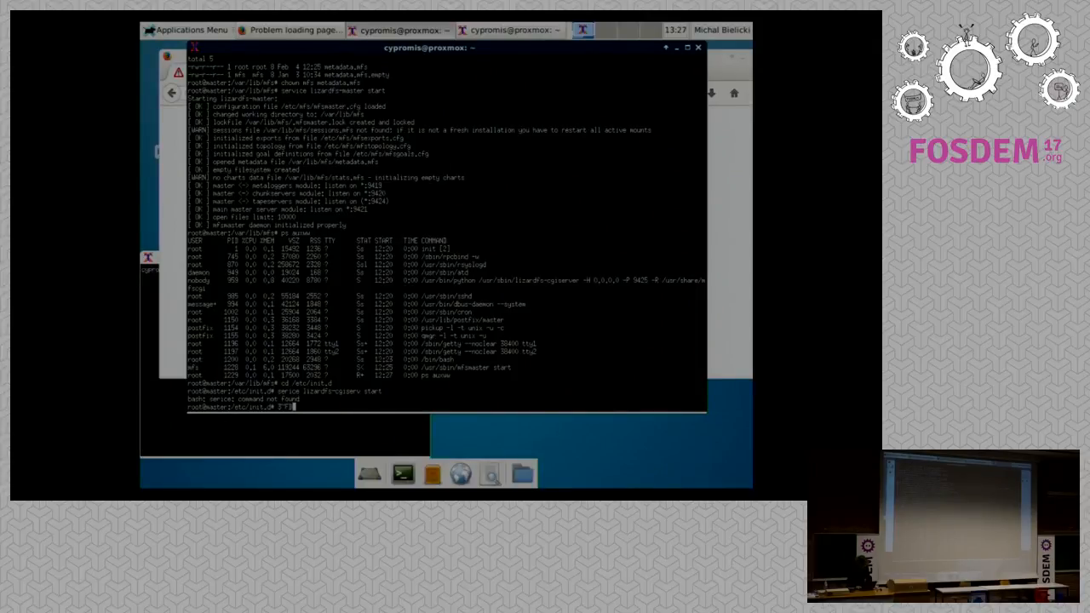
Run the tab-completed service command to start the LizardFS CGI server.
type("service")
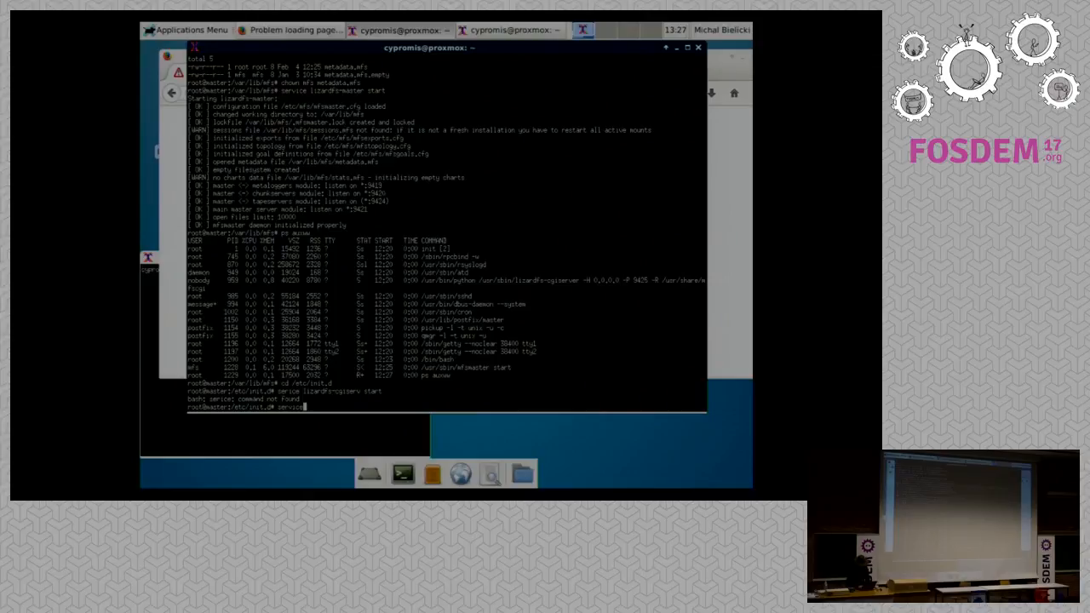
type("lizardfs-c")
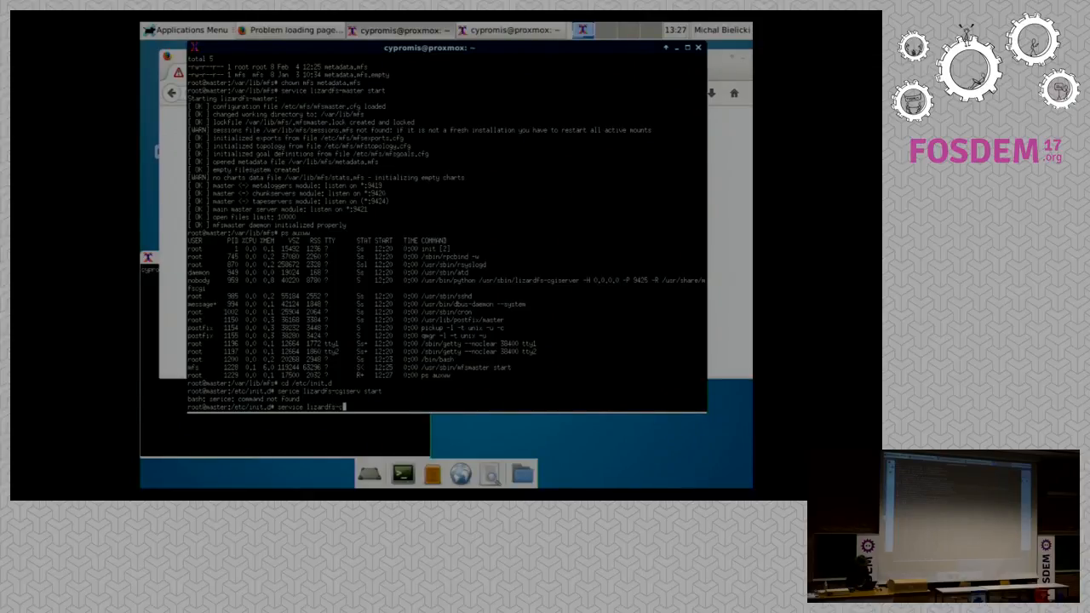
key("Return")
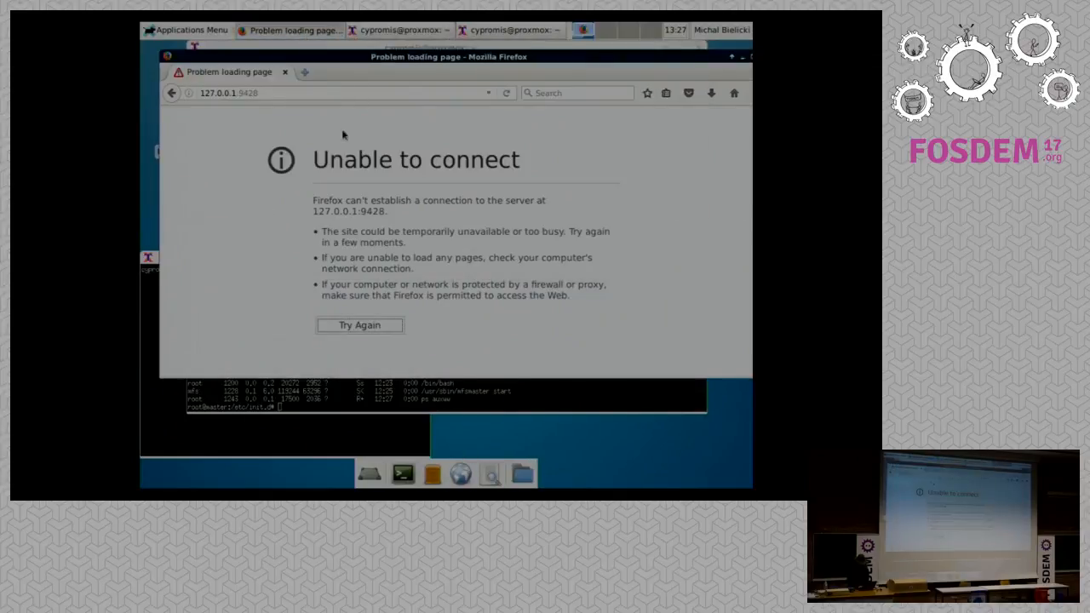
Change the URL port to 9425 and run 'service lizardfs-cgiserv start' in the terminal.
left_click(317, 94)
type("5")
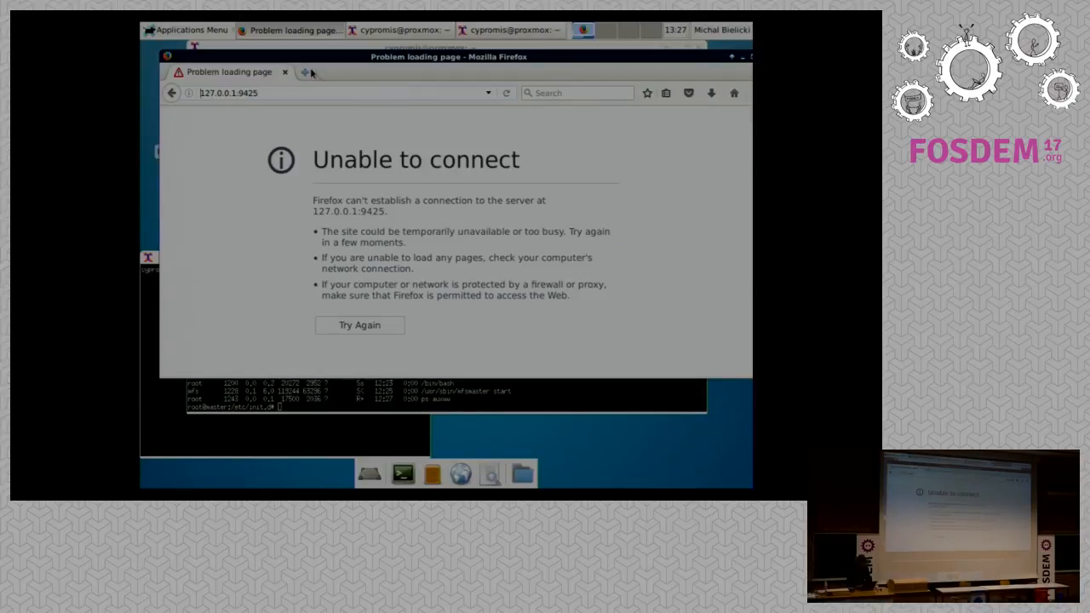
left_click(332, 92)
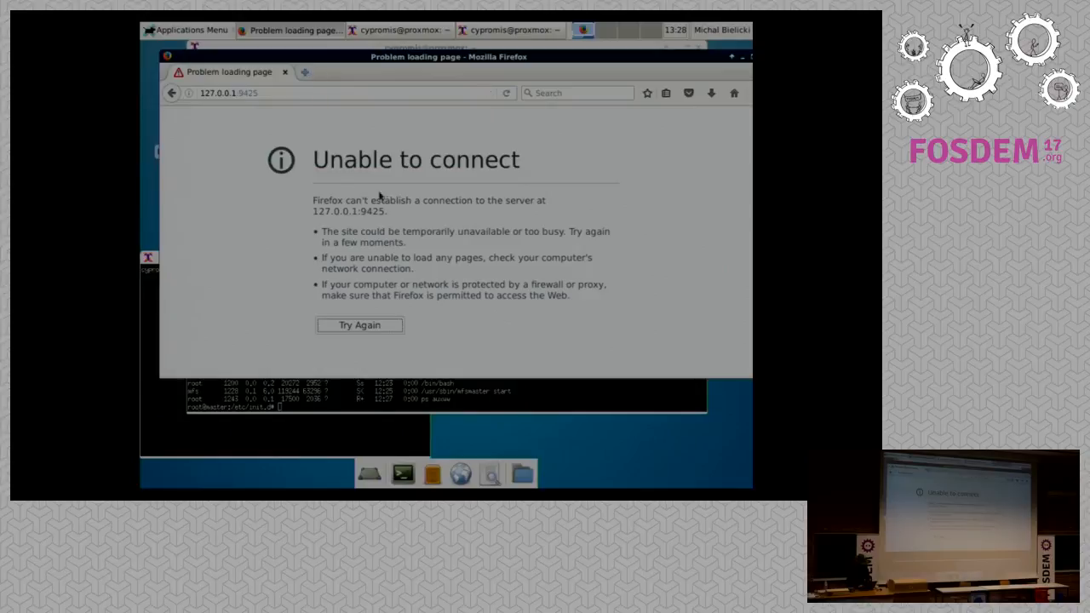
mouse_move(497, 457)
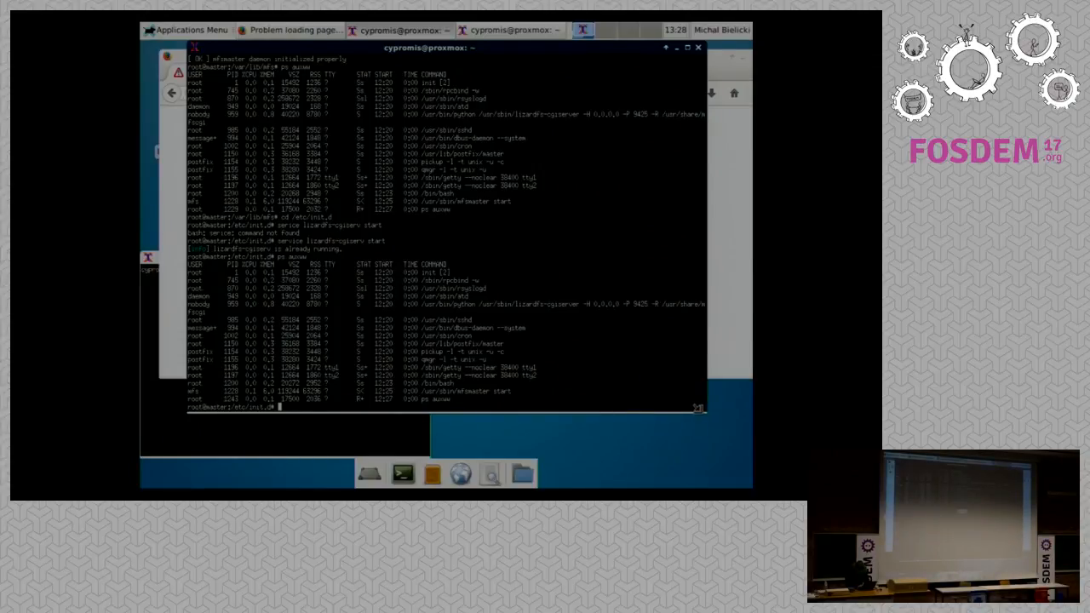
type("service lizardfs-cgiserv start")
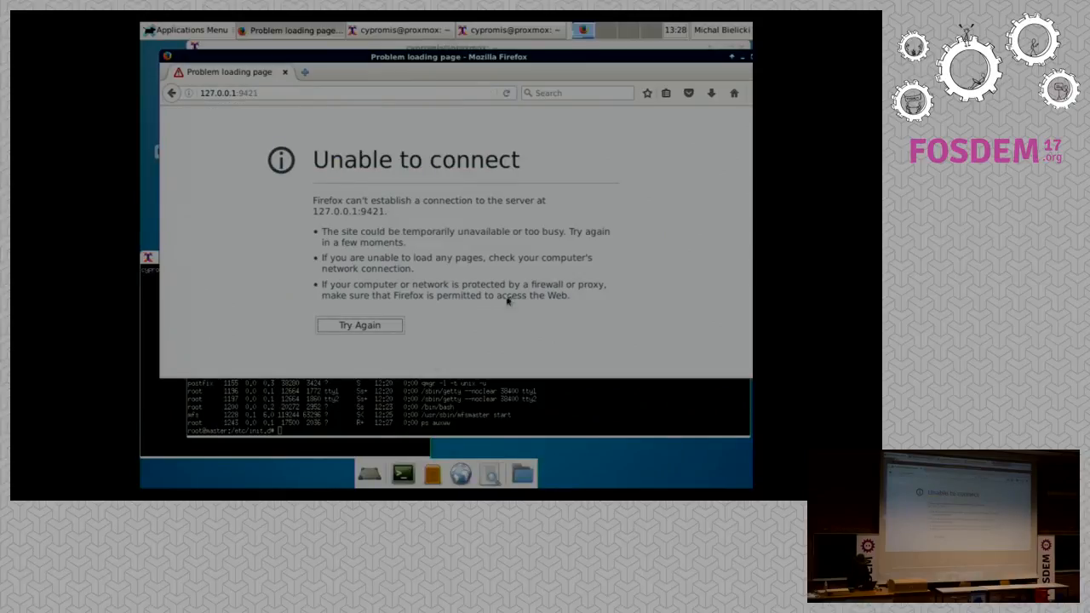
left_click(579, 31)
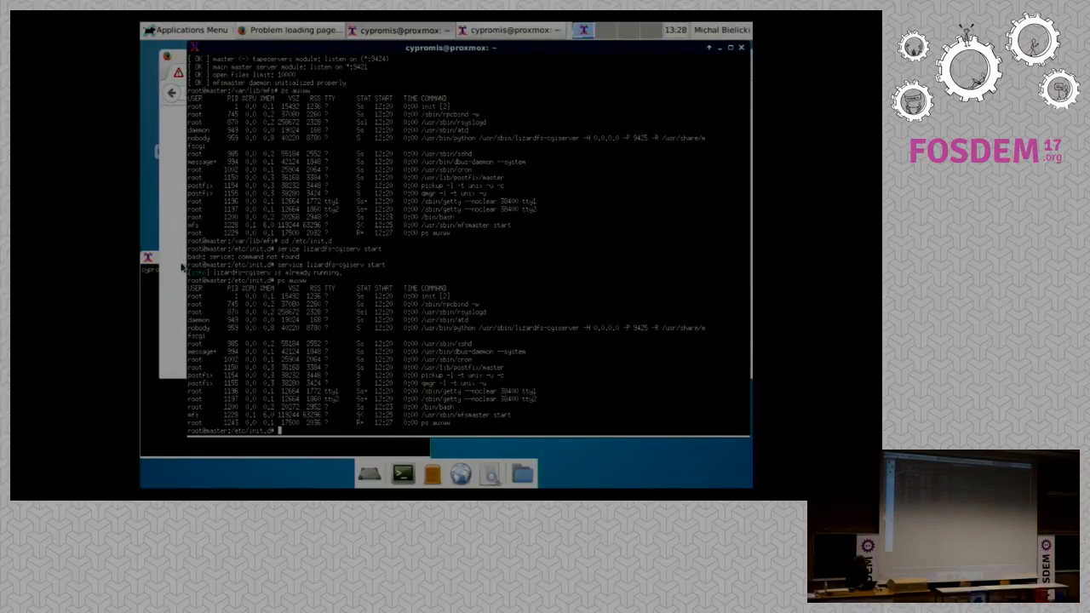
Enter mfsmaster:9425 in Firefox's address bar, still unable to connect.
left_click(290, 31)
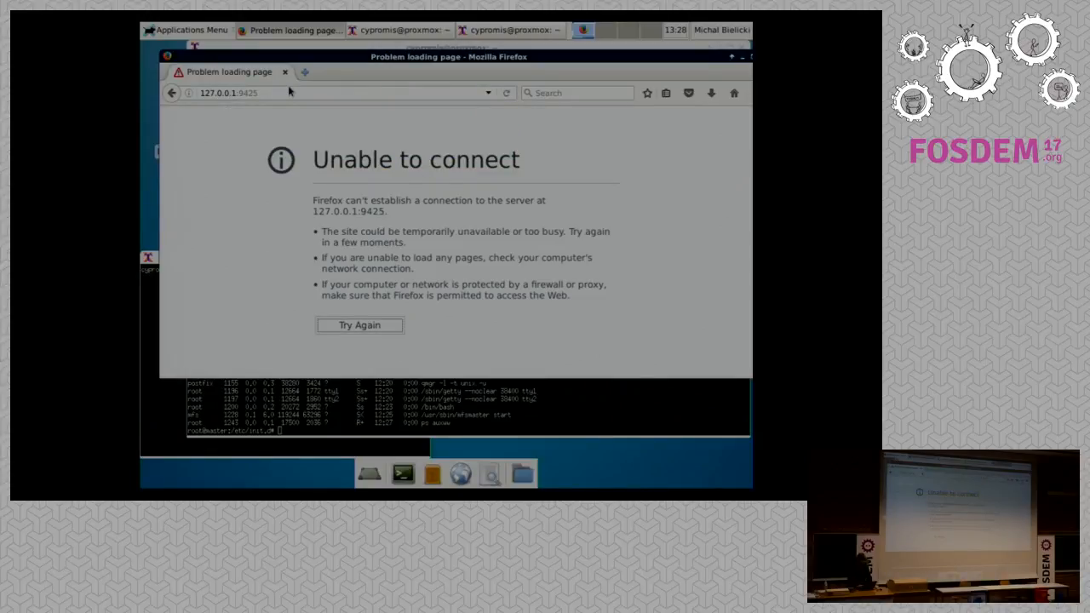
left_click(279, 94)
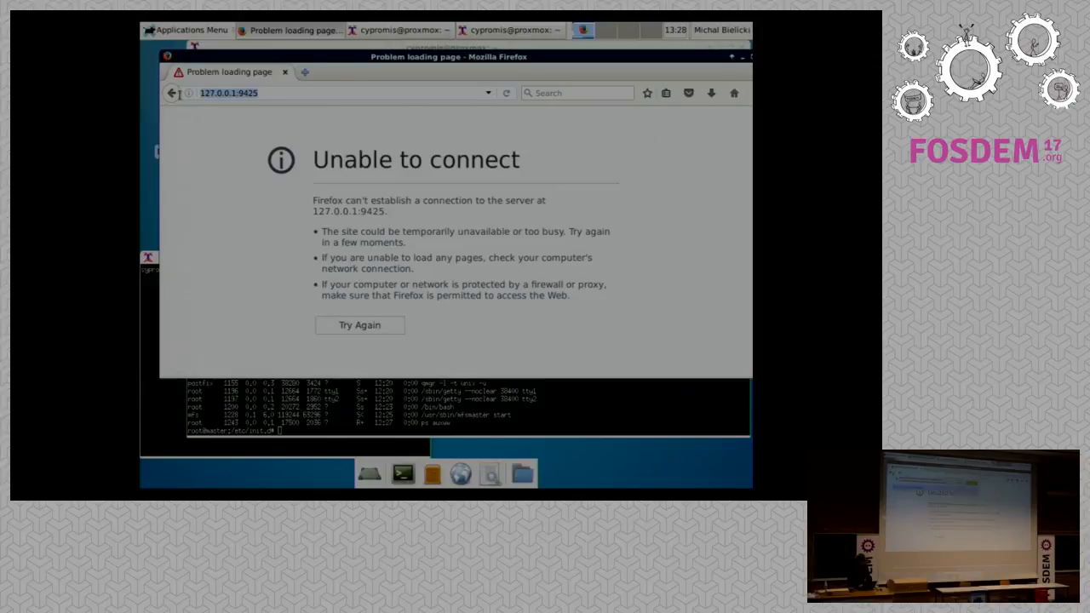
type("mfsmaster")
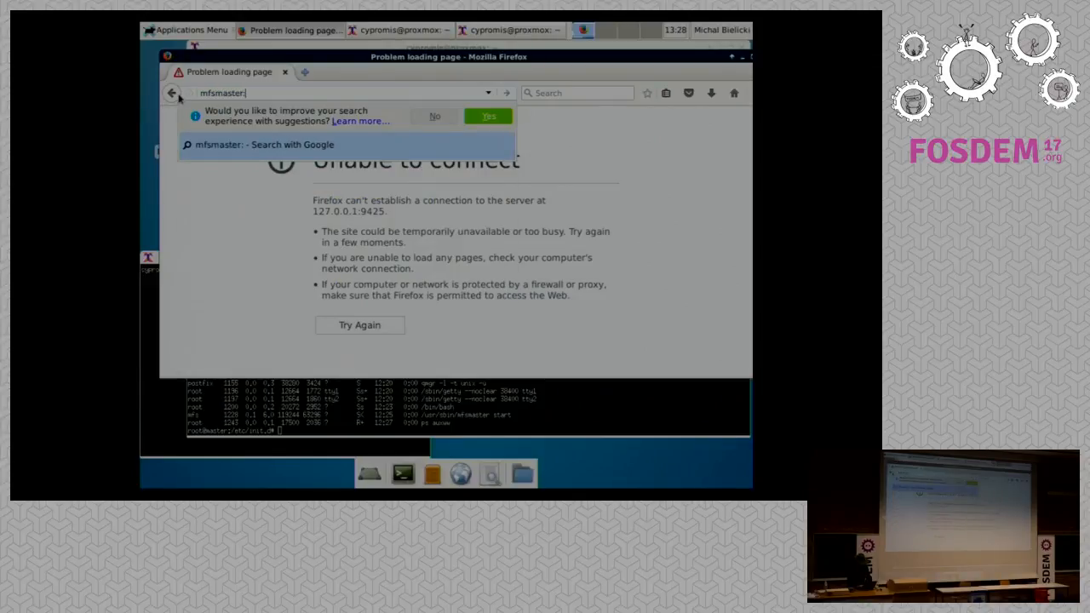
type(":9425")
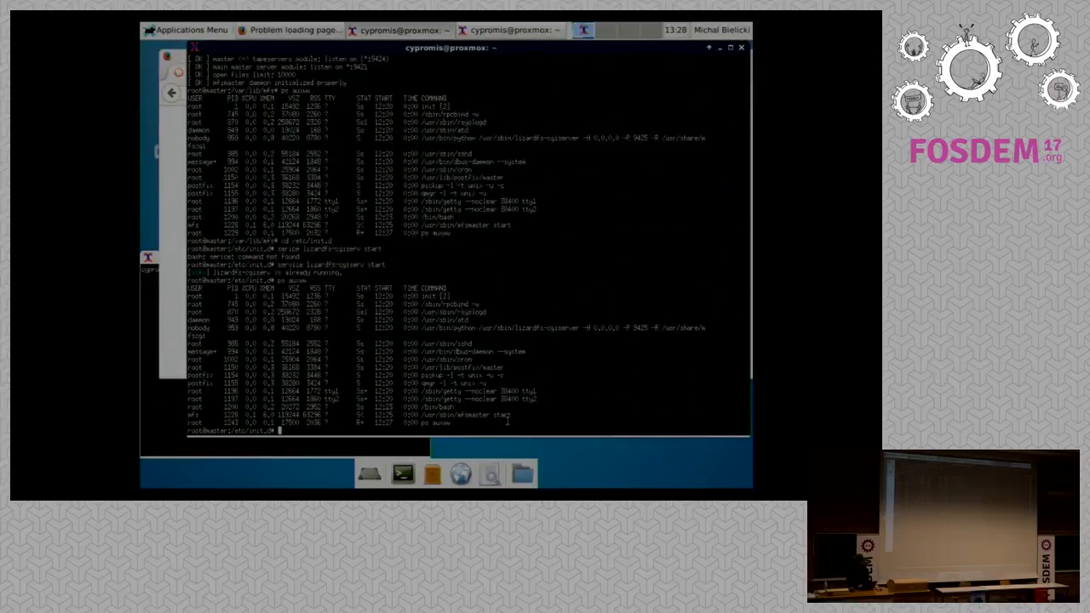
Run netstat -anp to list the master's sockets and ports, then raise Firefox.
type("netstat -")
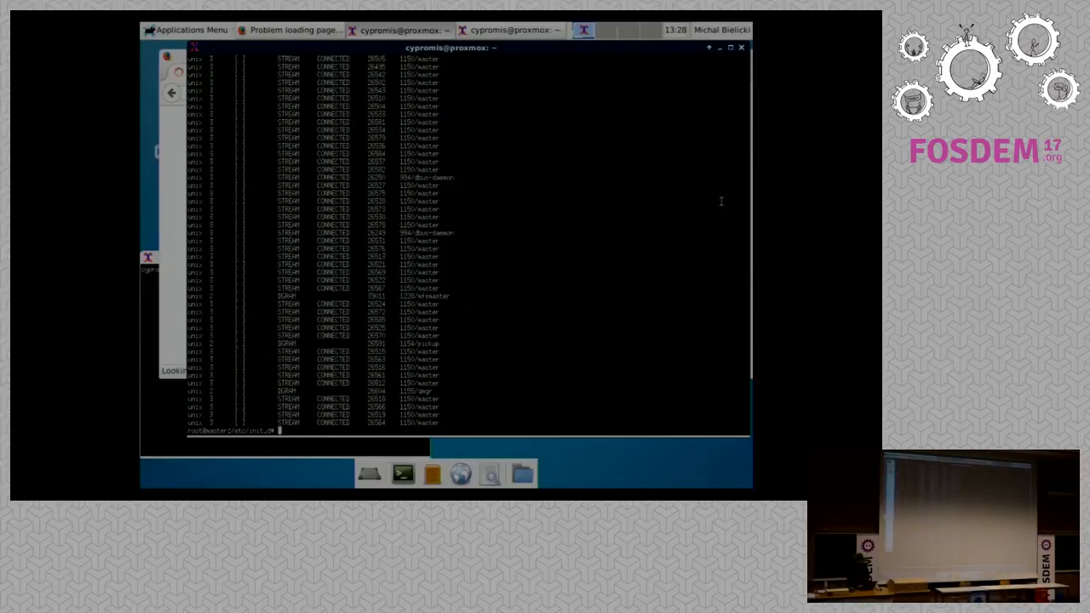
type("netstat -anp|less")
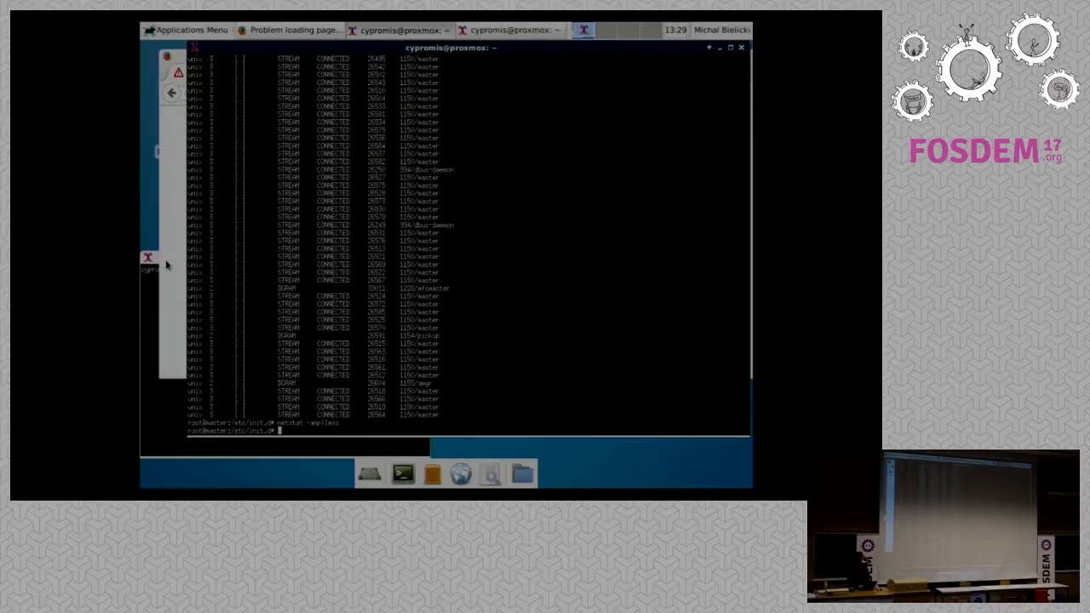
left_click(290, 30)
type("127.0.0.")
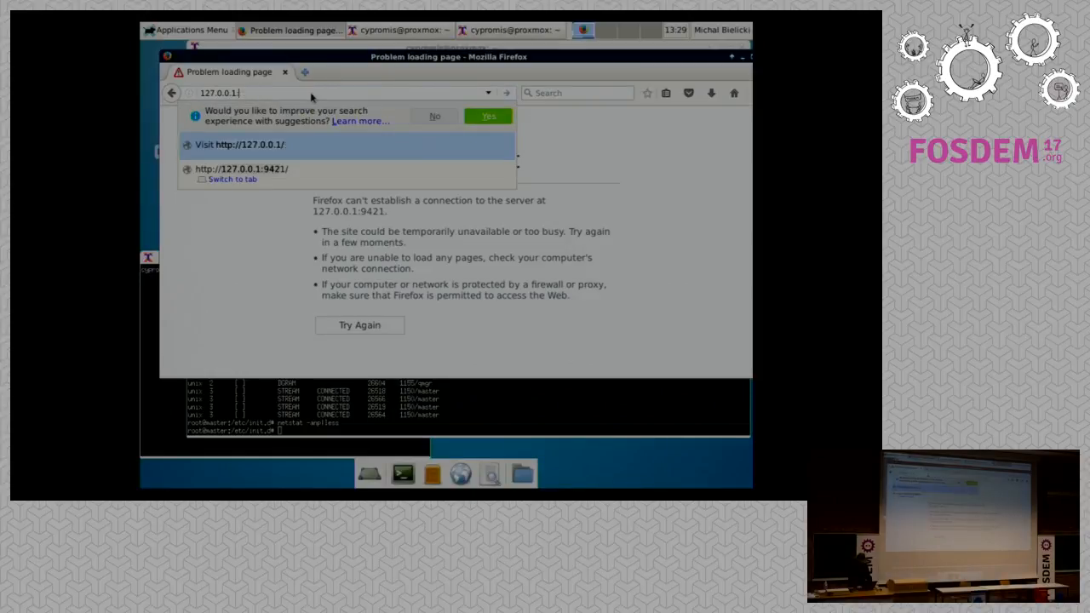
Load 192.168.178.21:9425 to show the LizardFS Info page maximized, and start a terminal.
type("192.168.178.21")
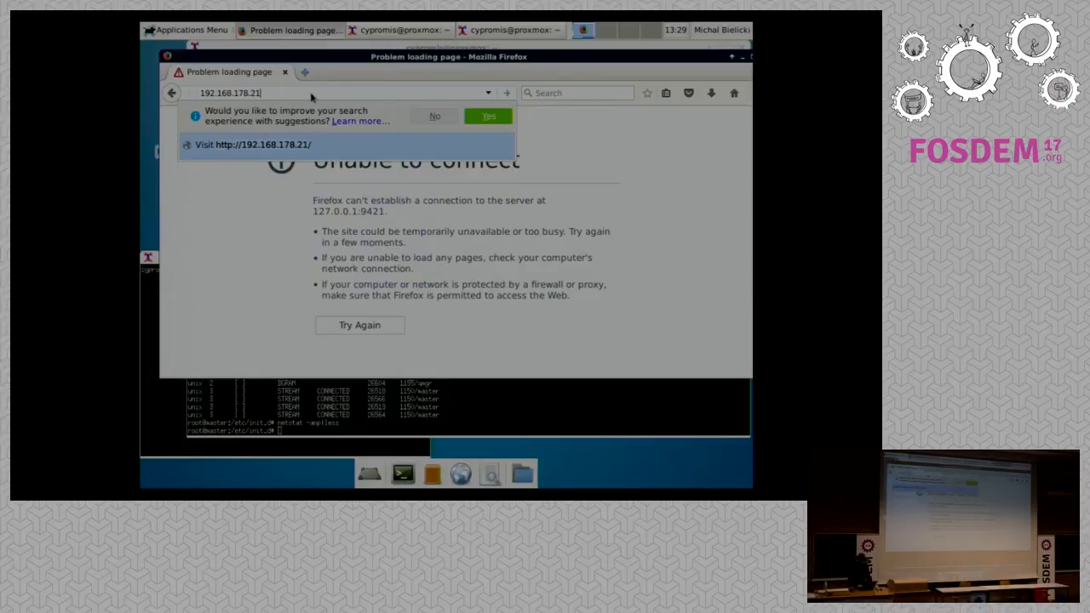
type(":9425/mfs.cgi")
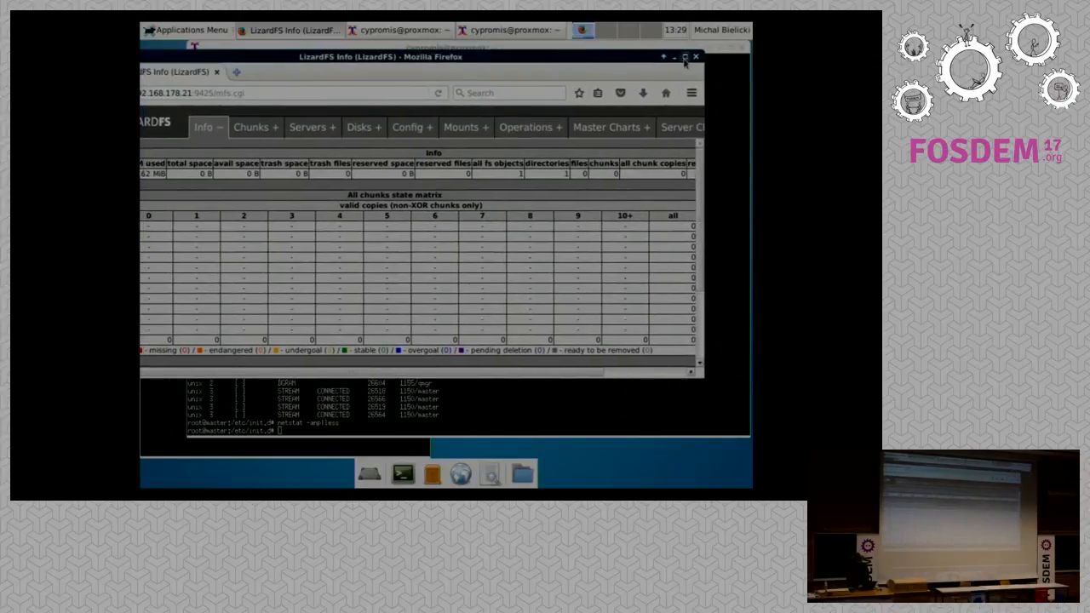
left_click(709, 58)
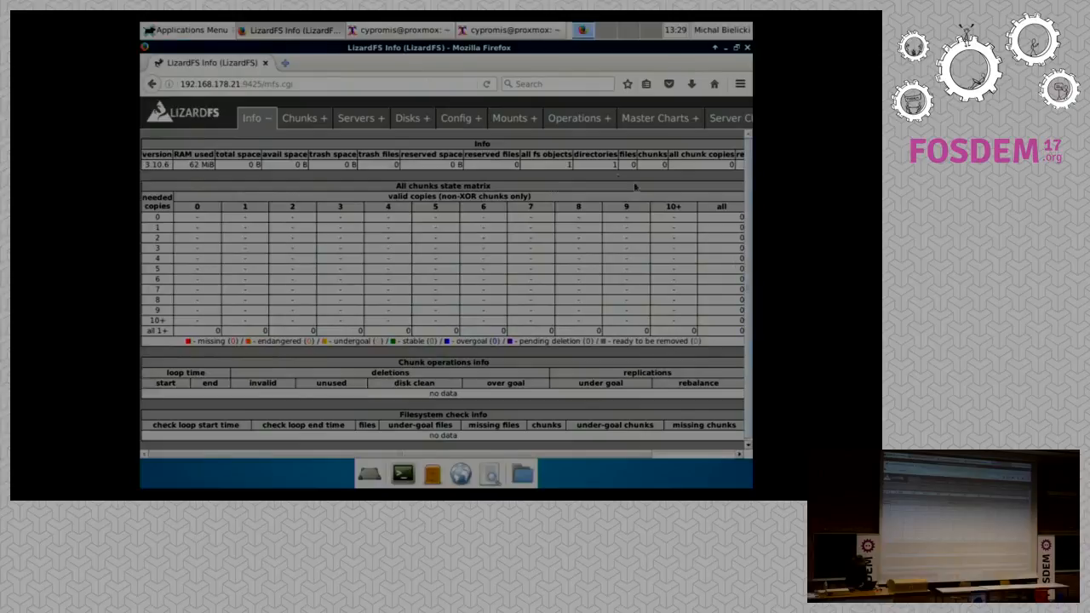
mouse_move(355, 118)
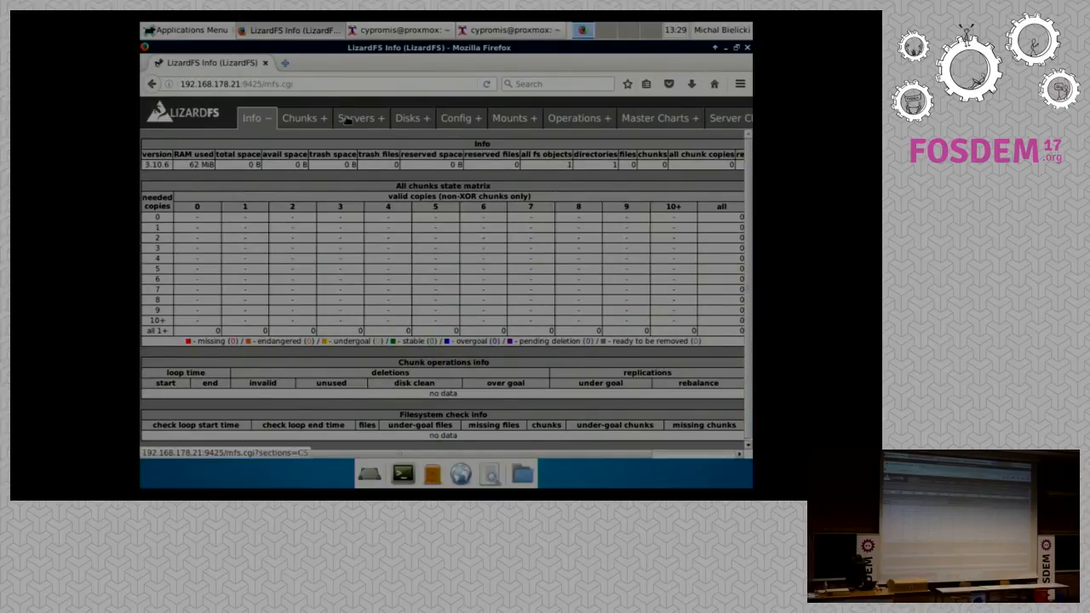
left_click(356, 118)
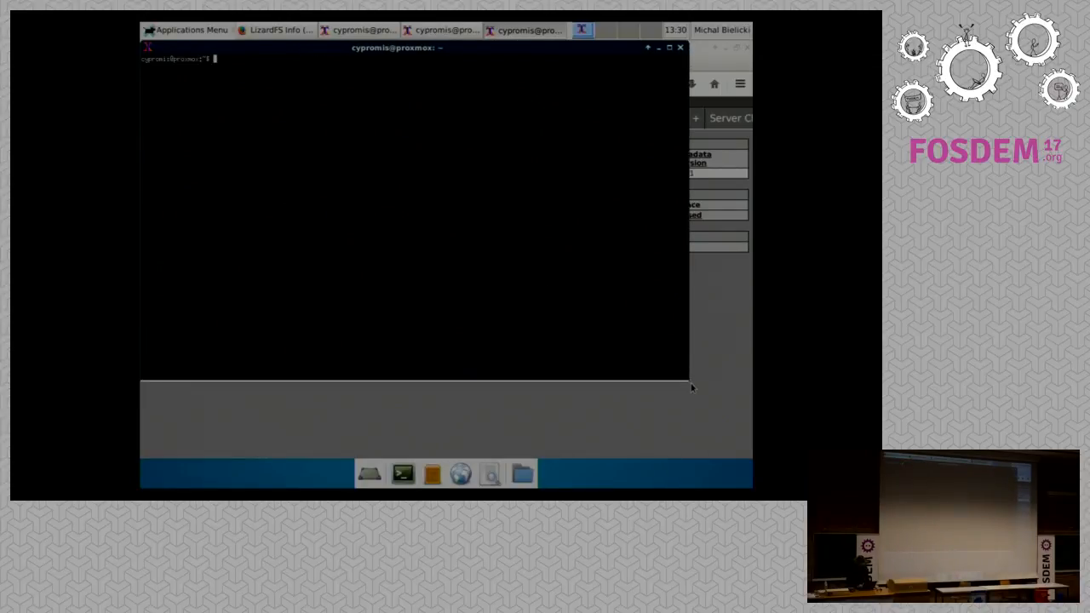
Become root with su - and lxc-attach into the chunky1 chunkserver container.
type("lxc-attach -n 101")
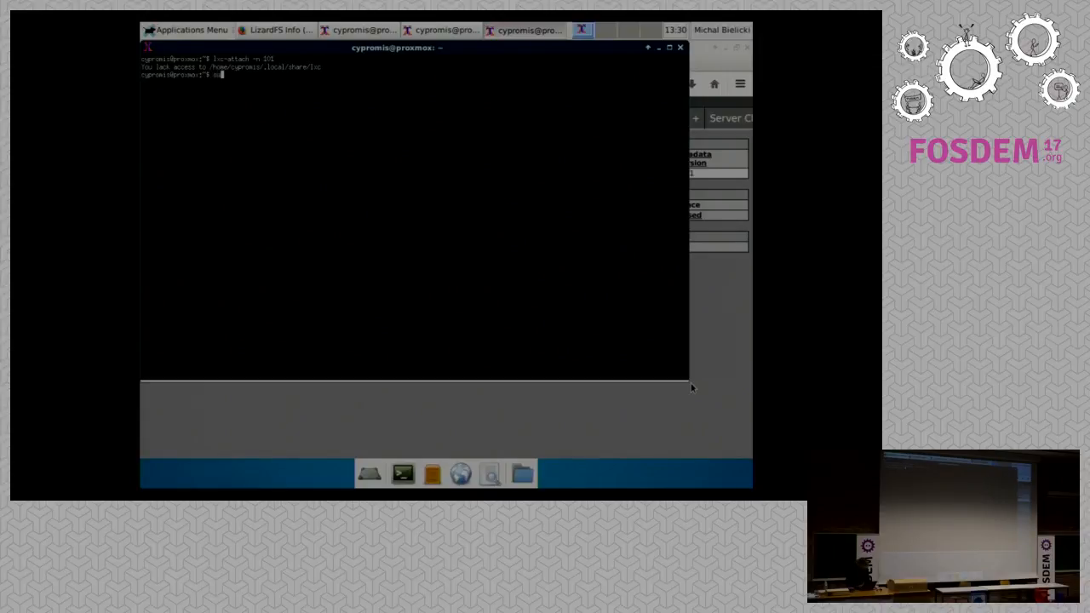
type("su -")
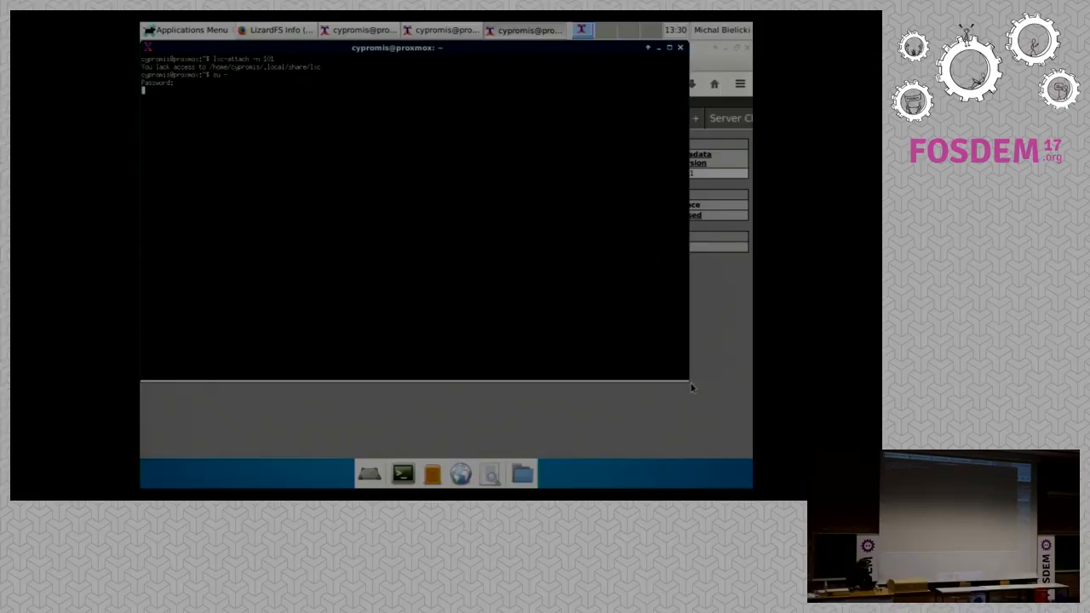
key("Return")
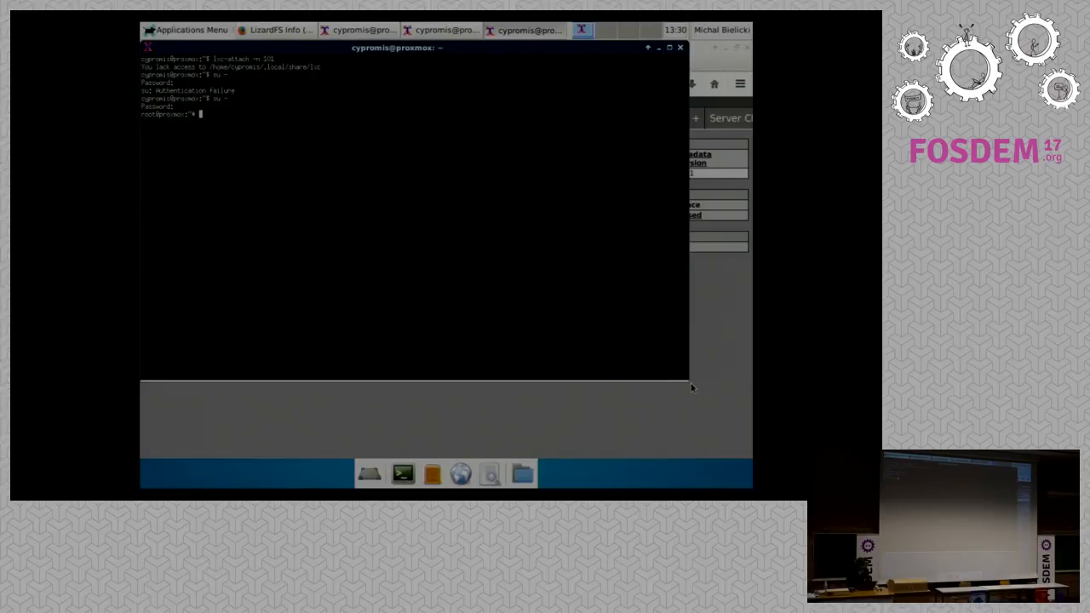
type("lxc-attach -n 101")
type("ls")
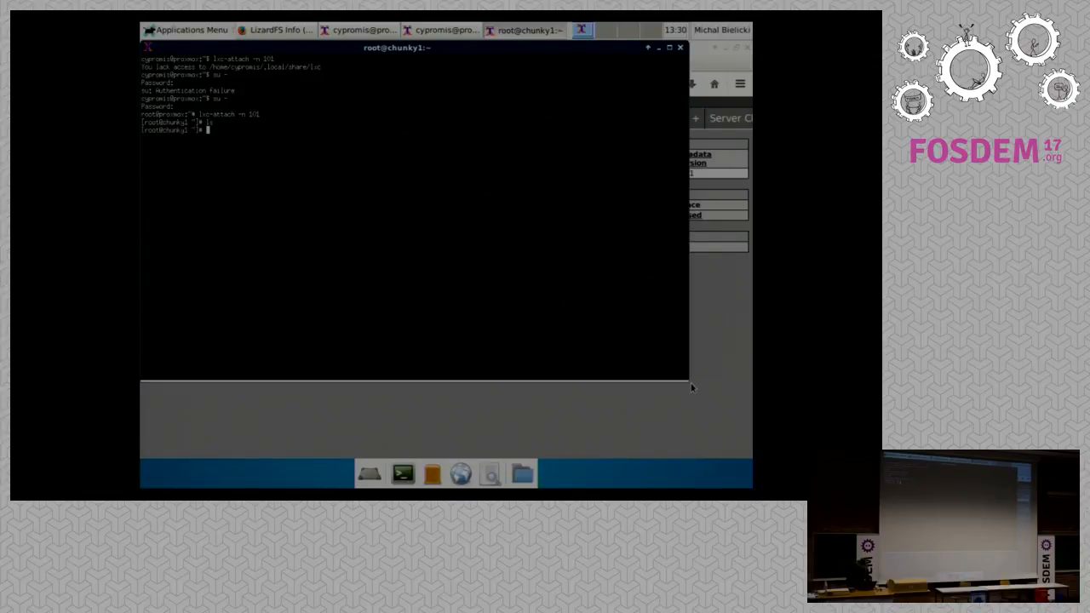
Create mfshdd.cfg from mfshdd.cfg.dist in /etc/lizardfs and add the disk path in vi.
type("cd /etc")
type("ls")
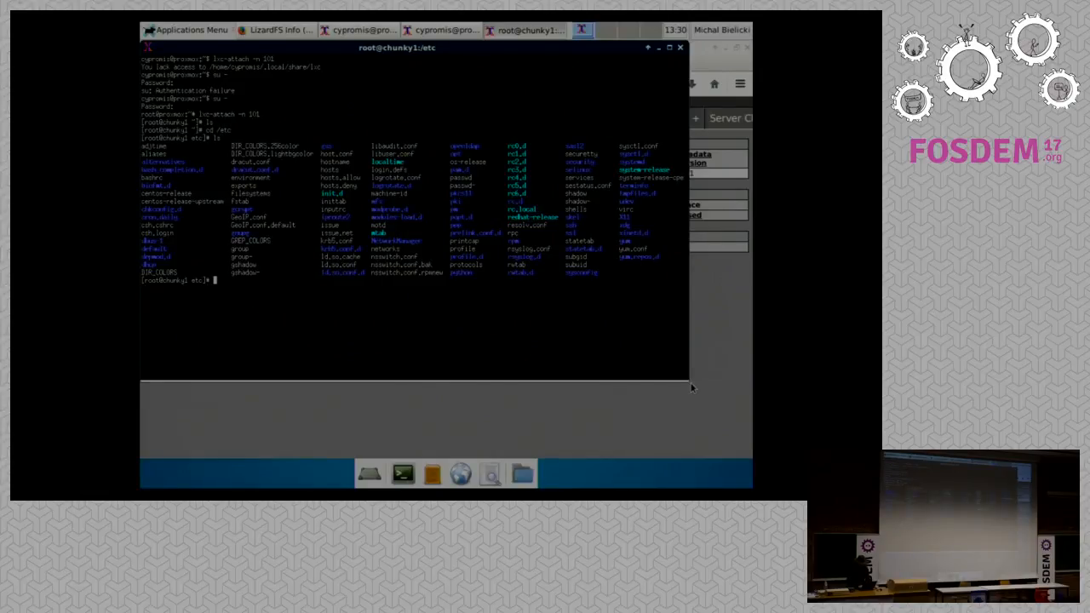
type("cat hosts")
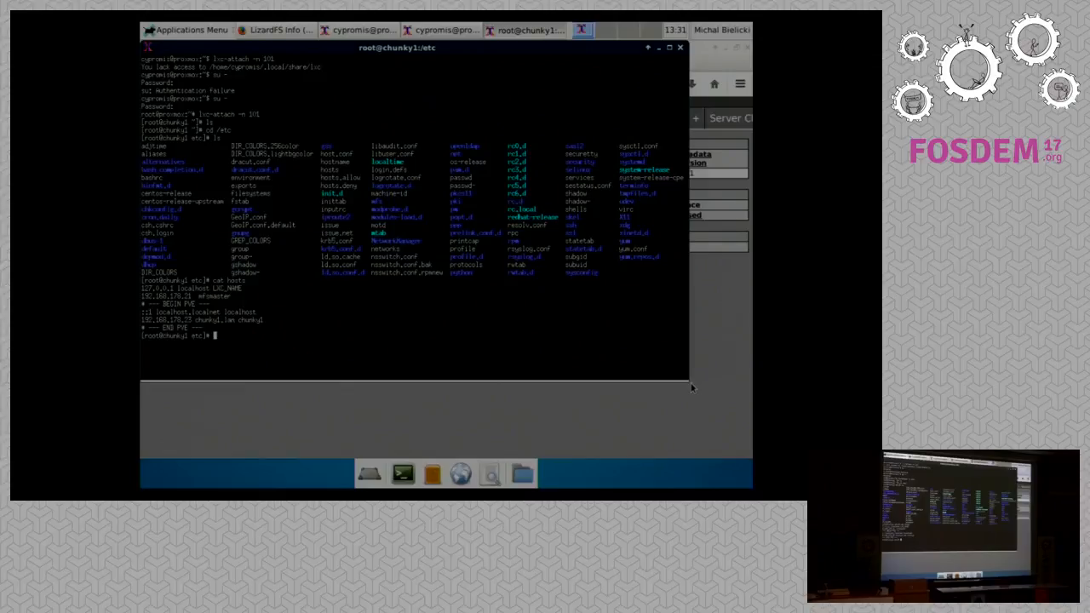
type("df")
type("cd /etc/mfs")
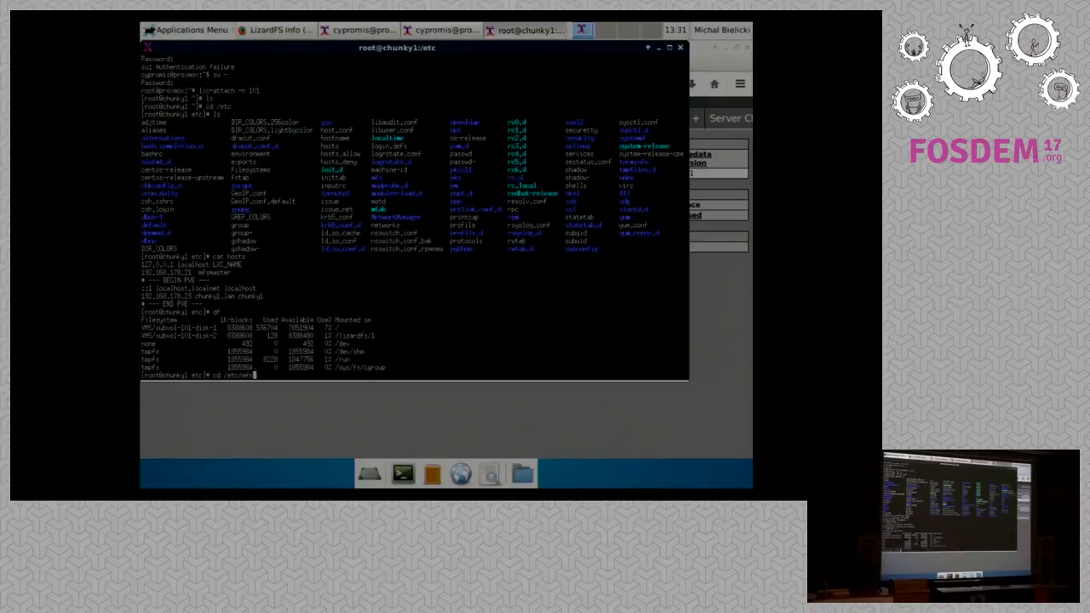
key("Return")
type("cp ")
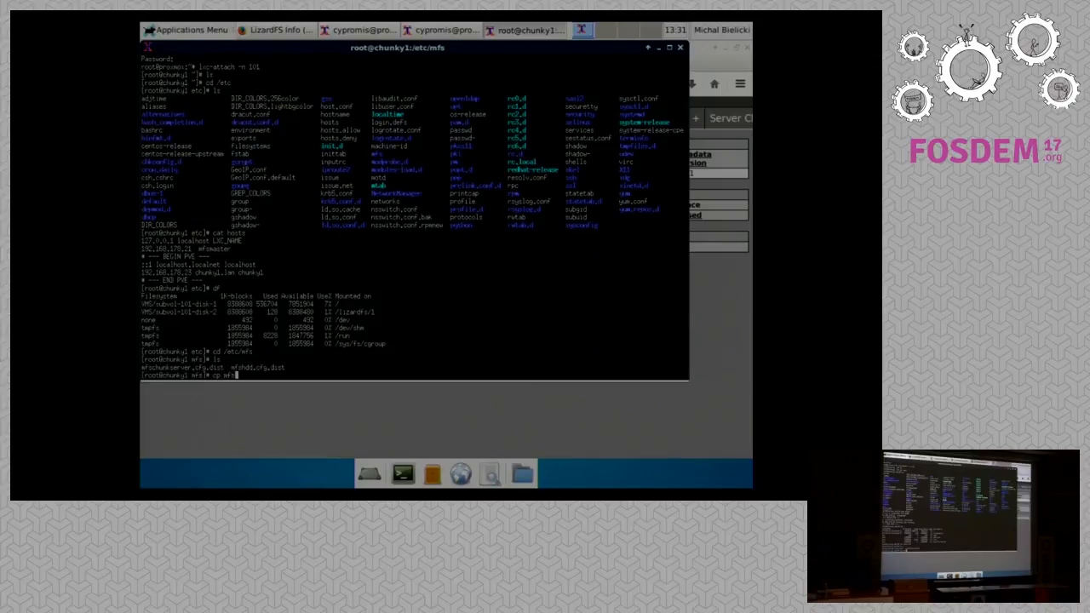
type("mfshdd.cfg.dist")
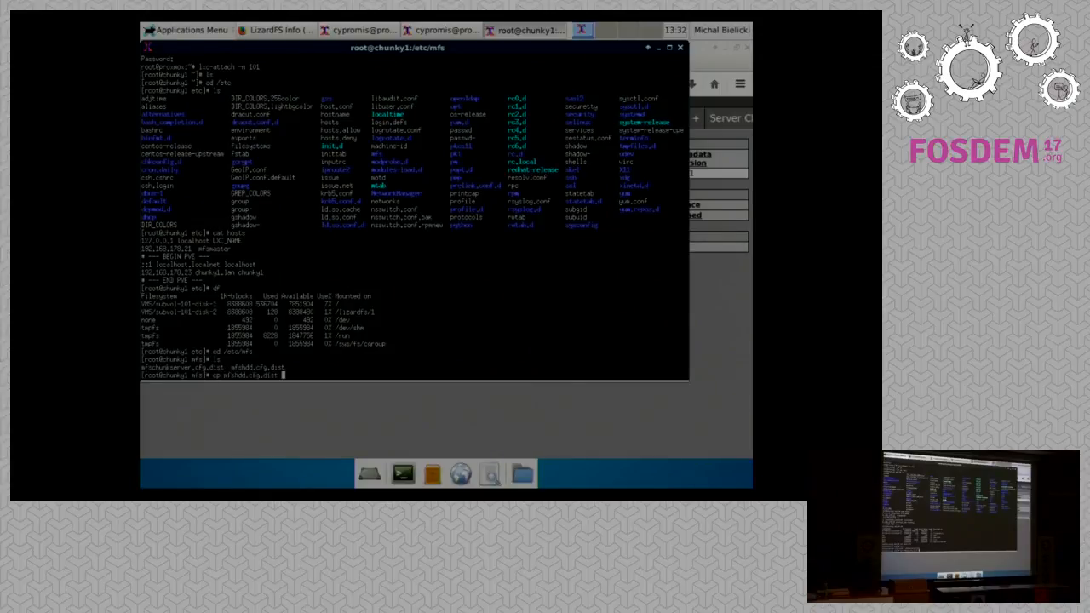
type("mfshdd.cfg")
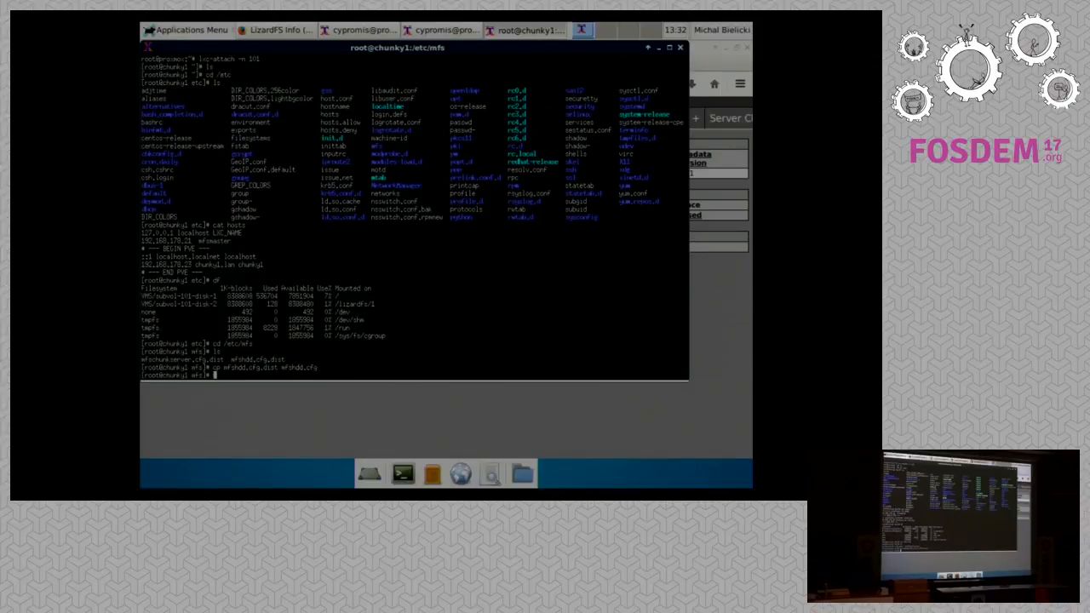
type("vi mf")
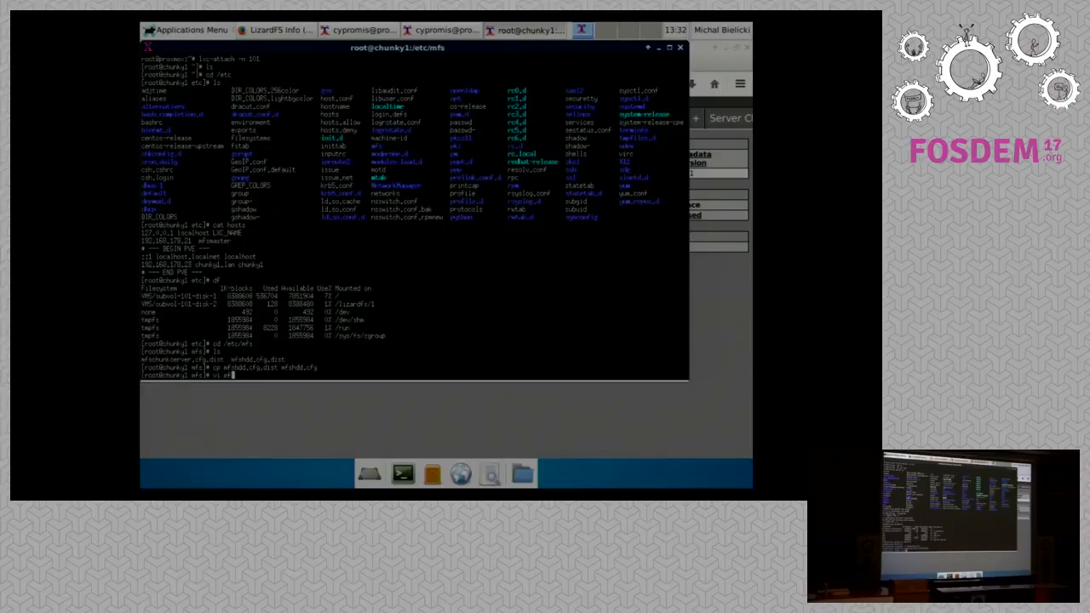
key("Return")
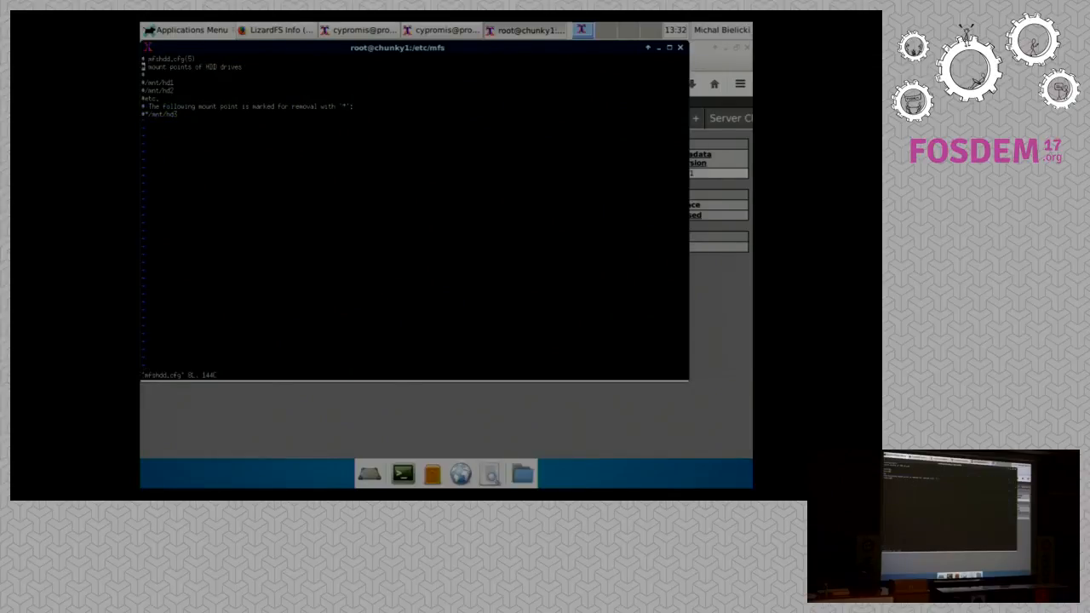
key("i")
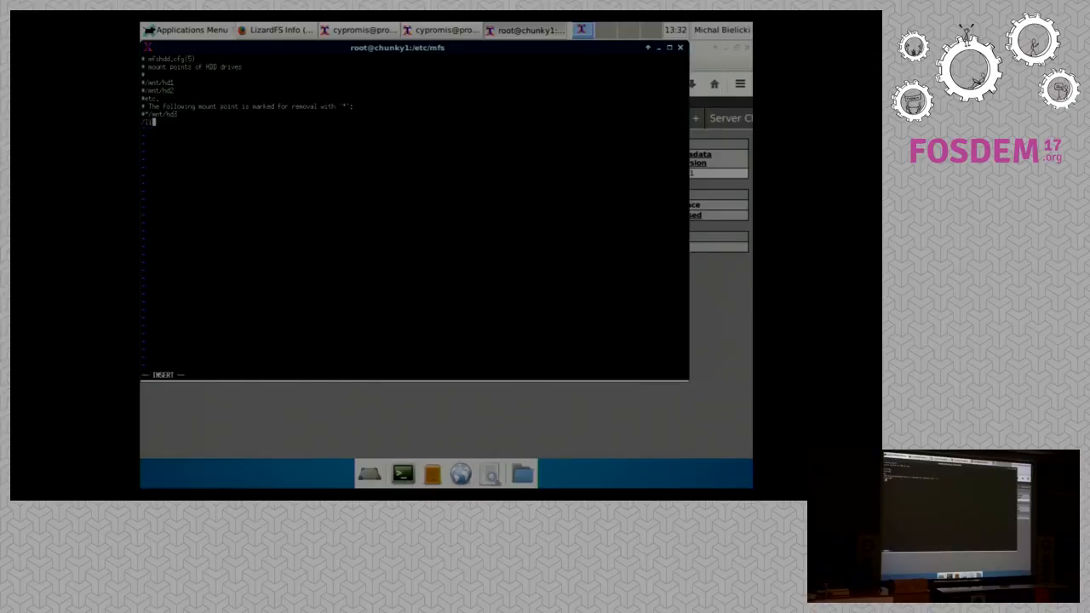
type("lizardfs/")
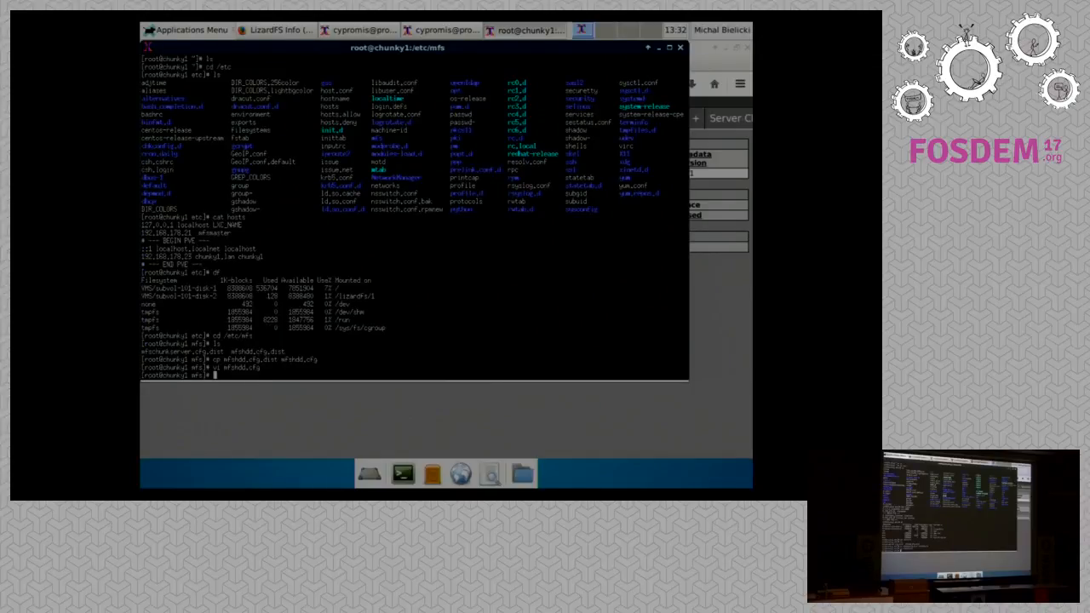
Copy the mfschunkserver config from its .dist template and restart the lizardfs-chunkserver service.
type("cp mfschunkserver.cfg.dist mfschunkserver.cfg")
type("service ")
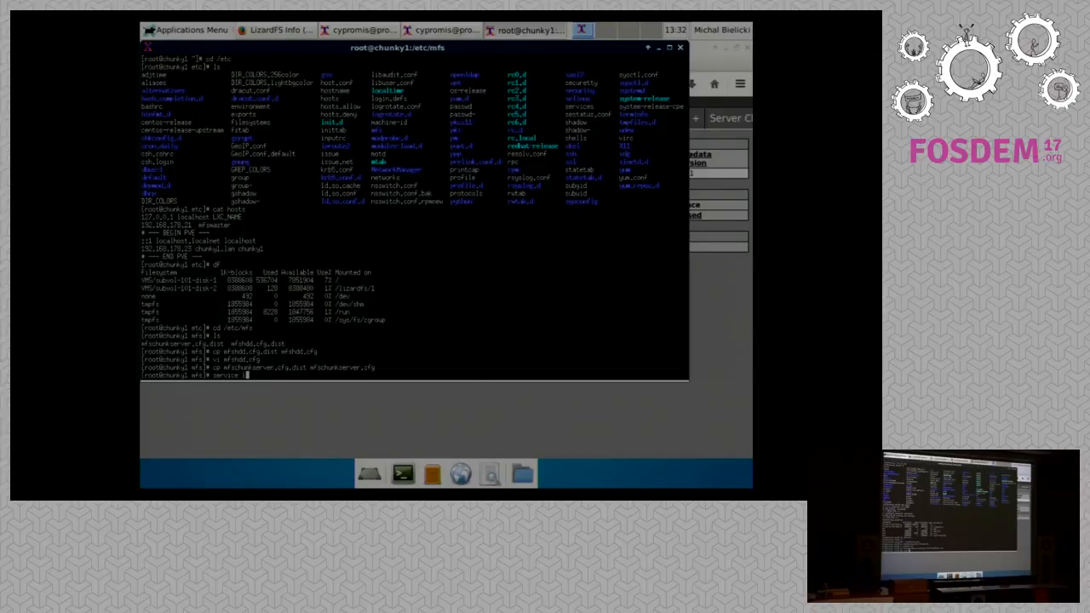
type("liz")
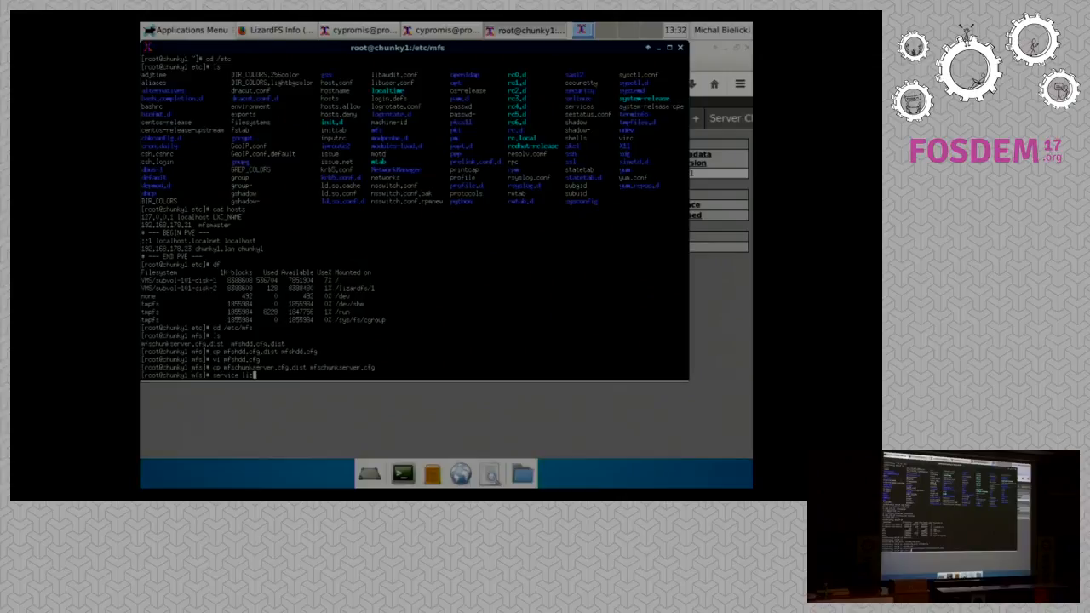
type("lizards")
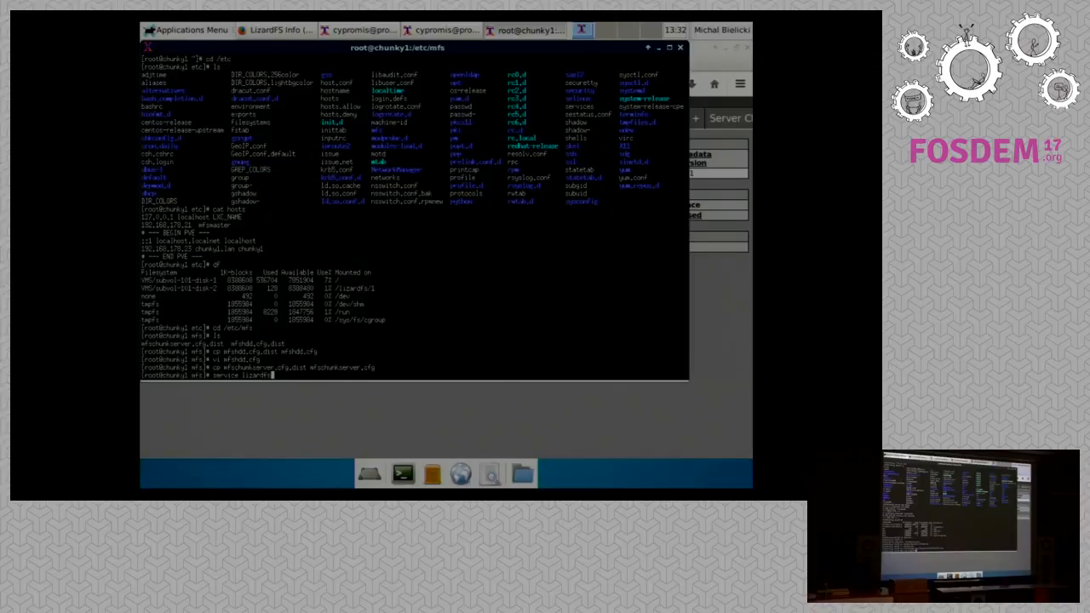
type("chunkse")
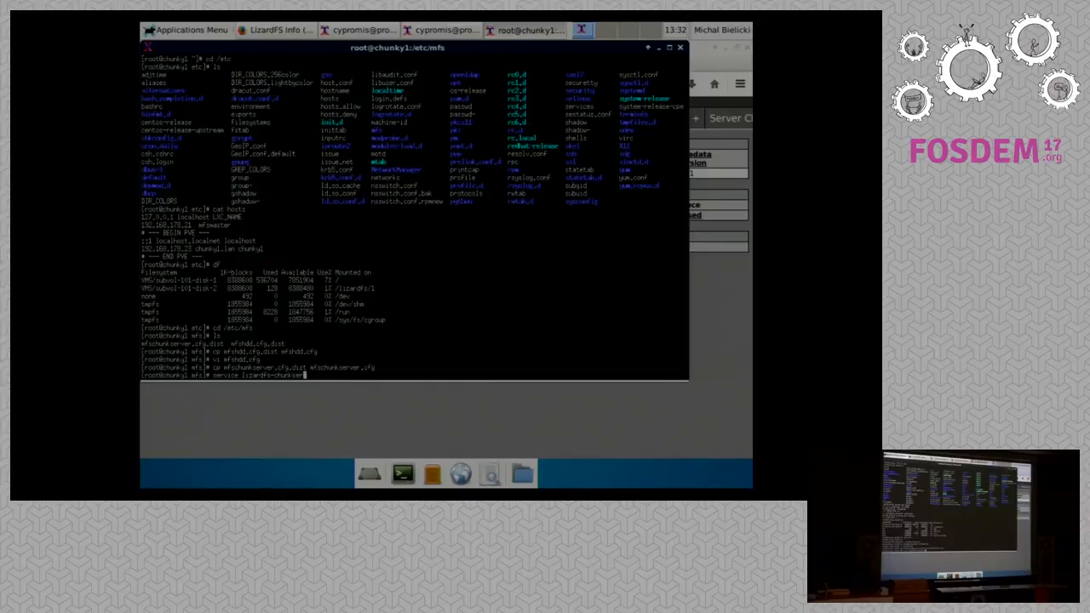
type("restart")
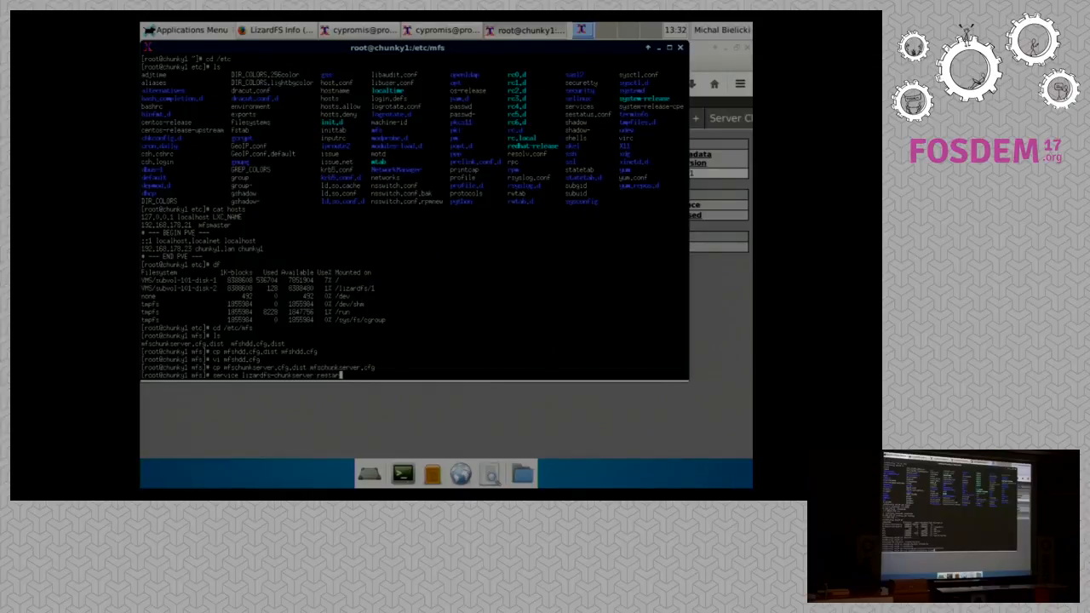
key("Return")
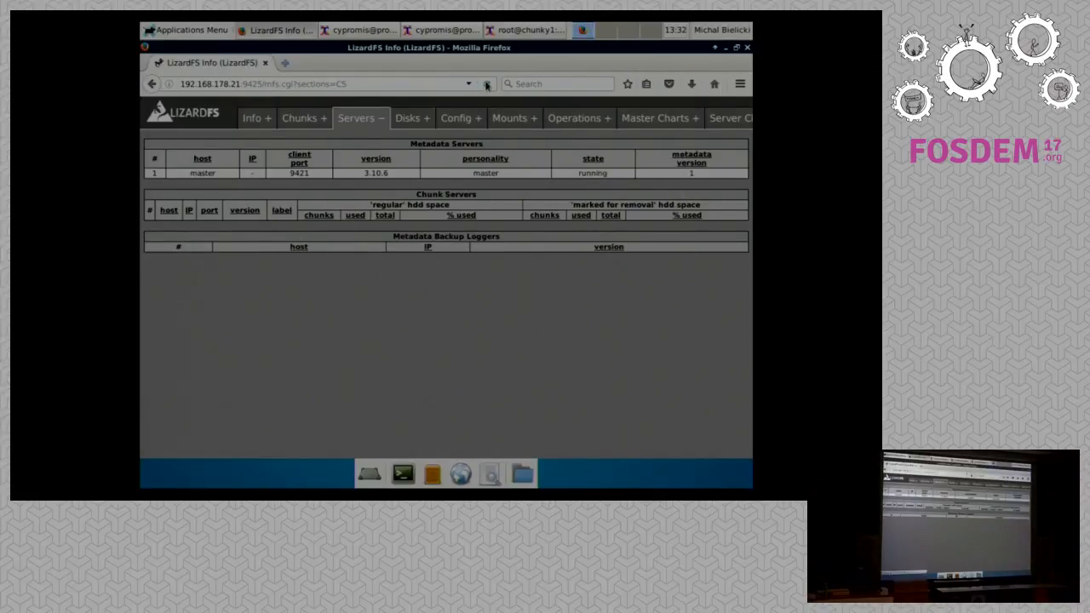
Reload the Servers page to list chunkserver 192.168.178.23, then view its disk with 4.0 GiB used.
left_click(484, 83)
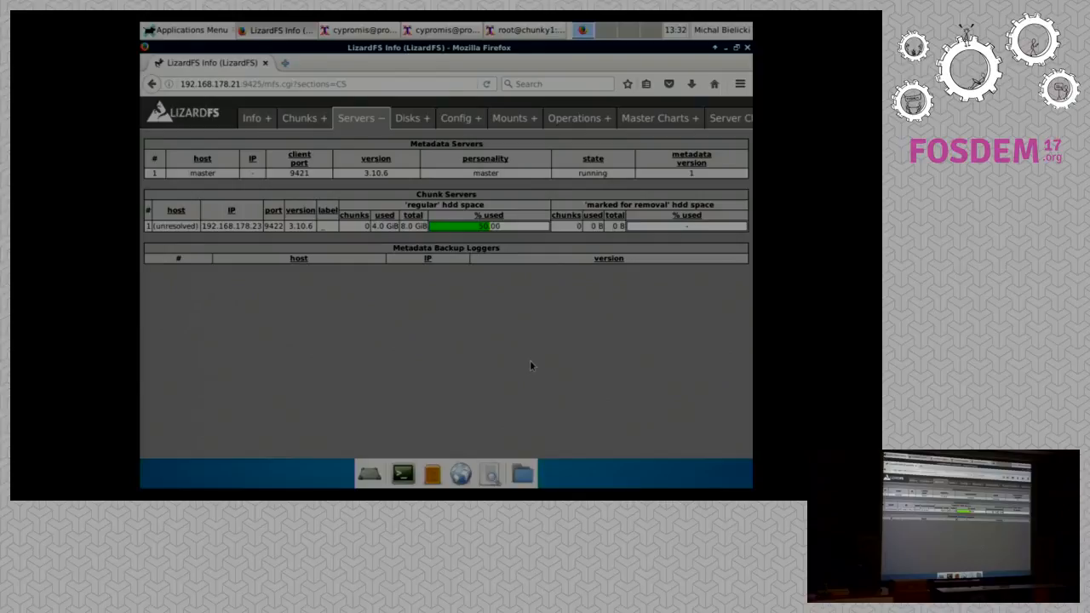
left_click(407, 117)
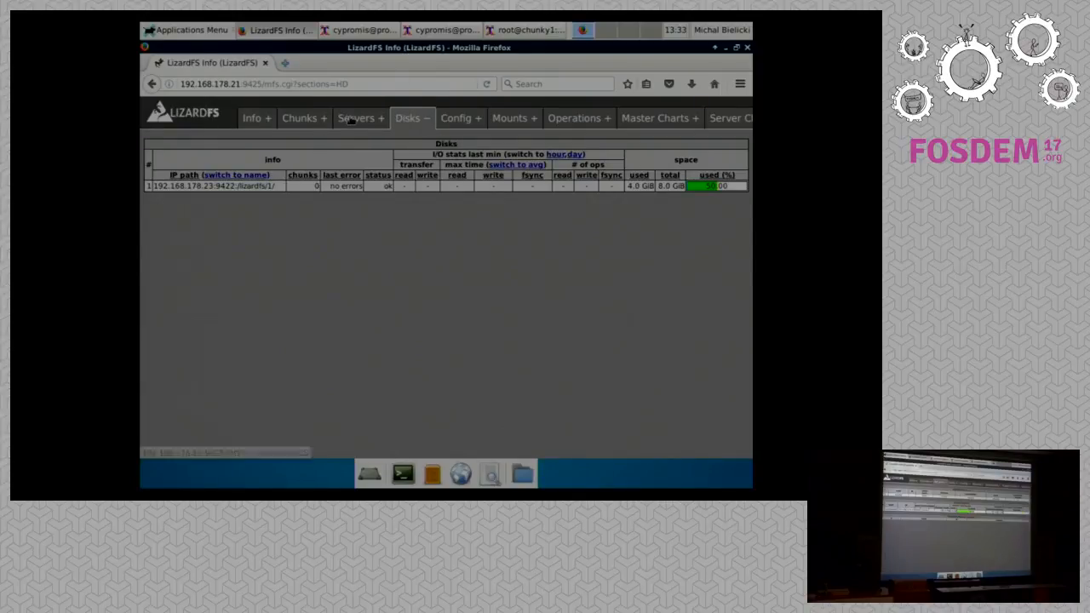
left_click(356, 118)
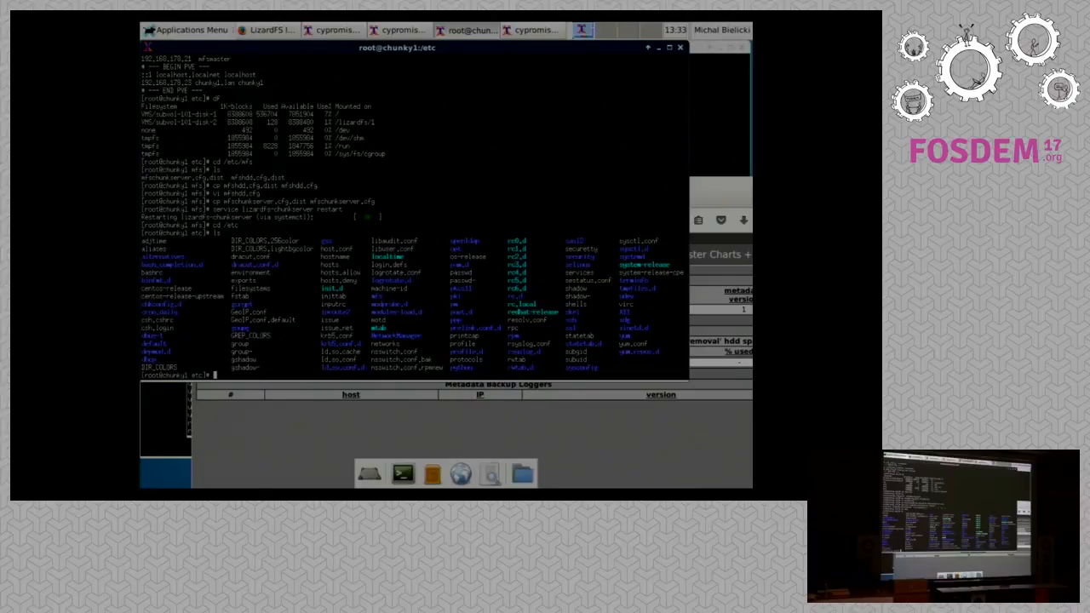
Exit, attach to the second chunkserver container and prepare mfshdd.cfg and mfschunkserver.cfg in /etc/lizardfs.
type("exit")
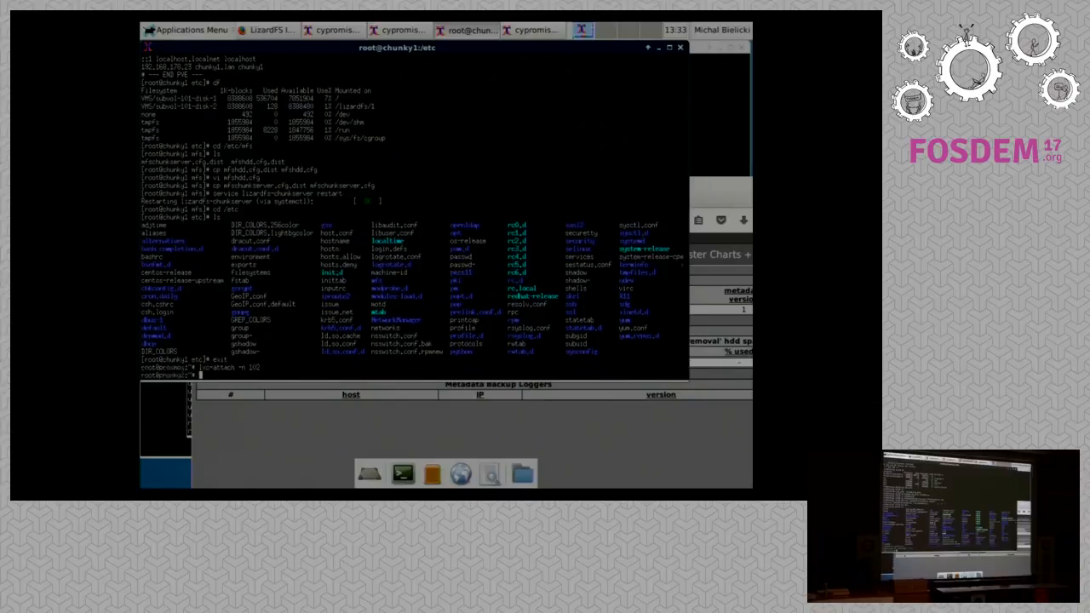
key("Return")
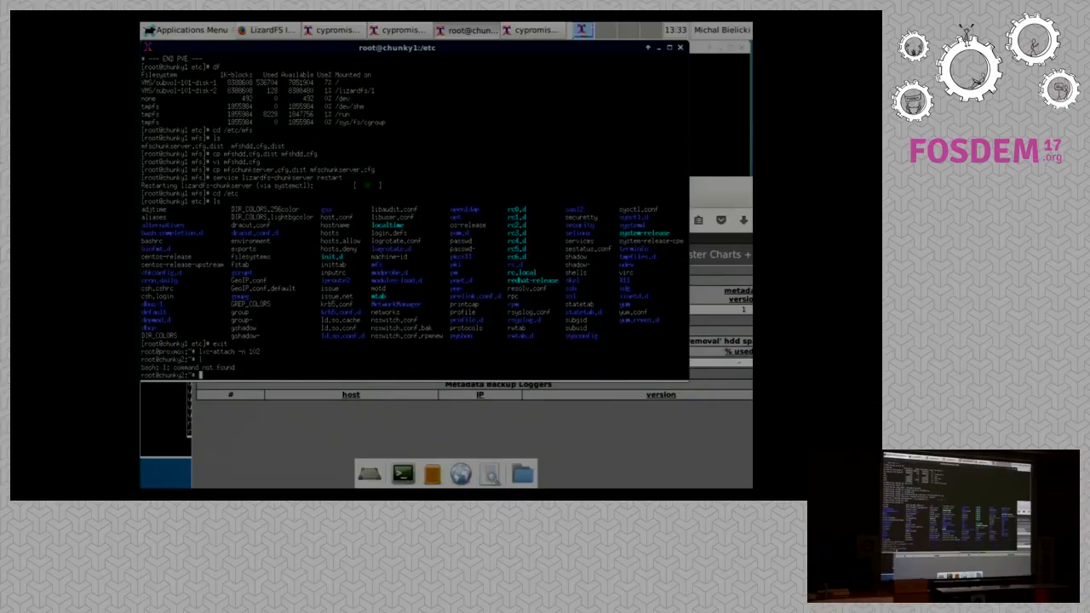
type("cd /et")
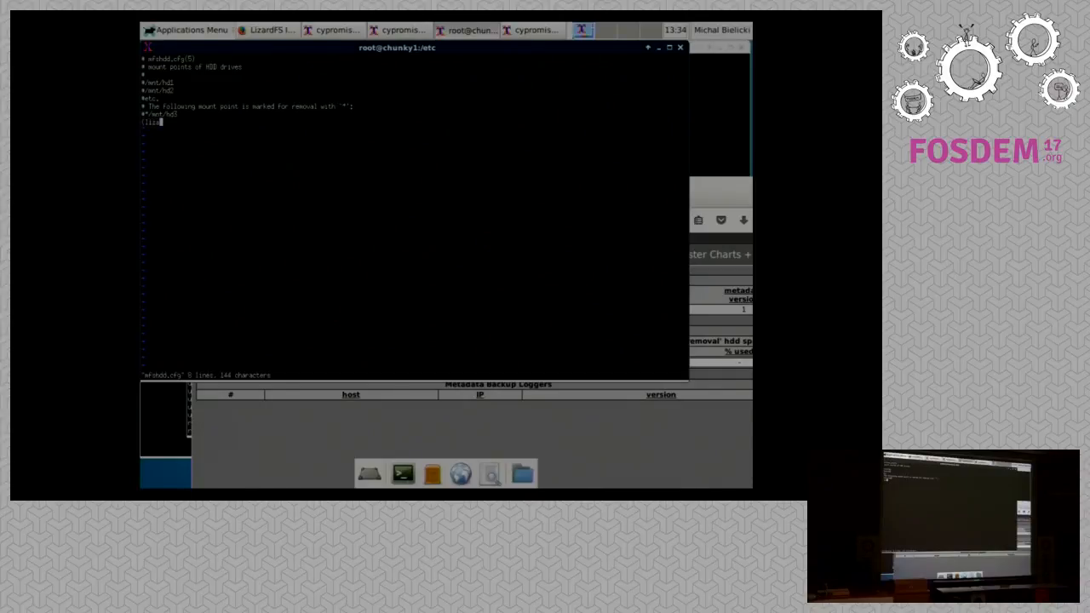
type("lizardfs/")
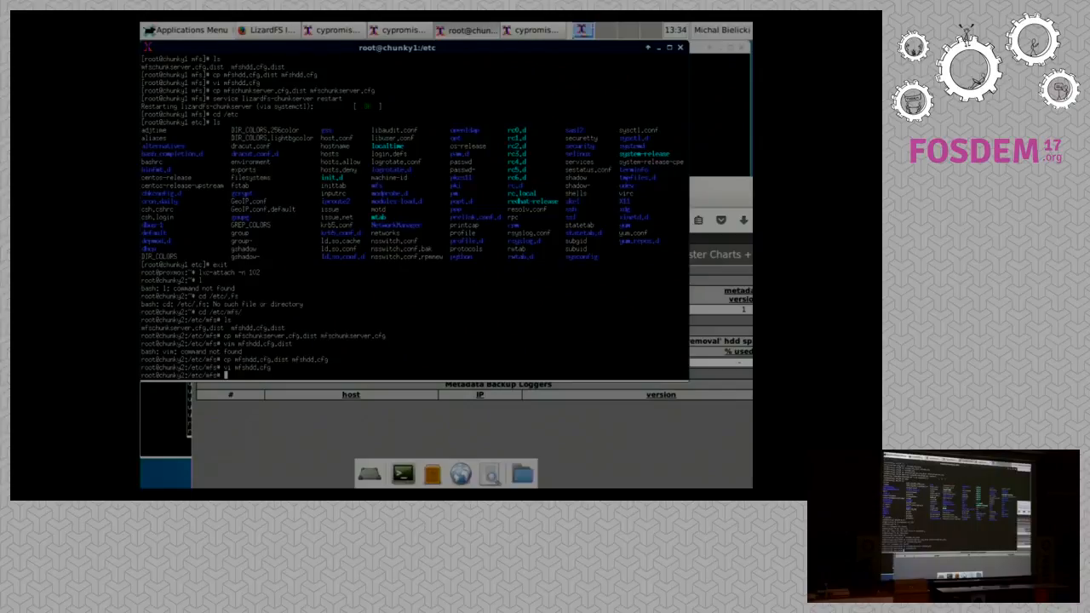
Restart the lizardfs-chunkserver service on the second chunk host.
type("service lizardfs-")
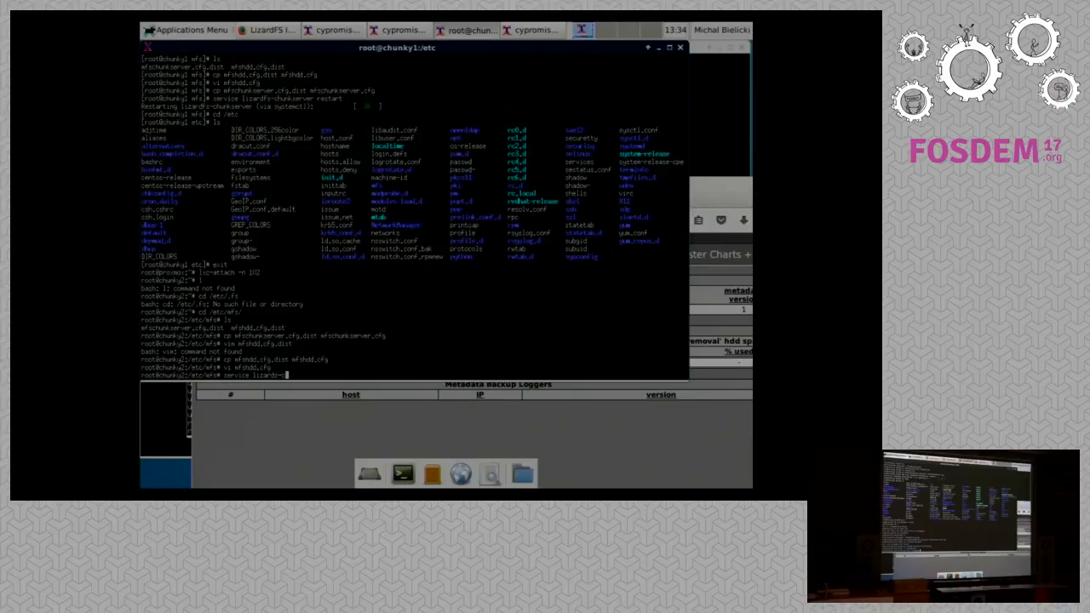
type("chunk")
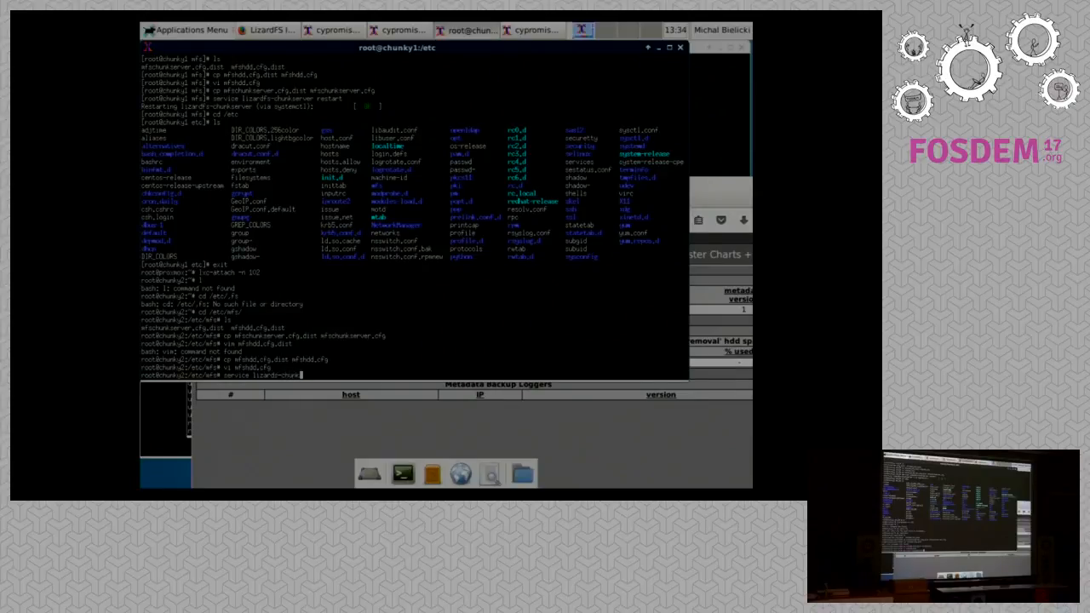
type("restart")
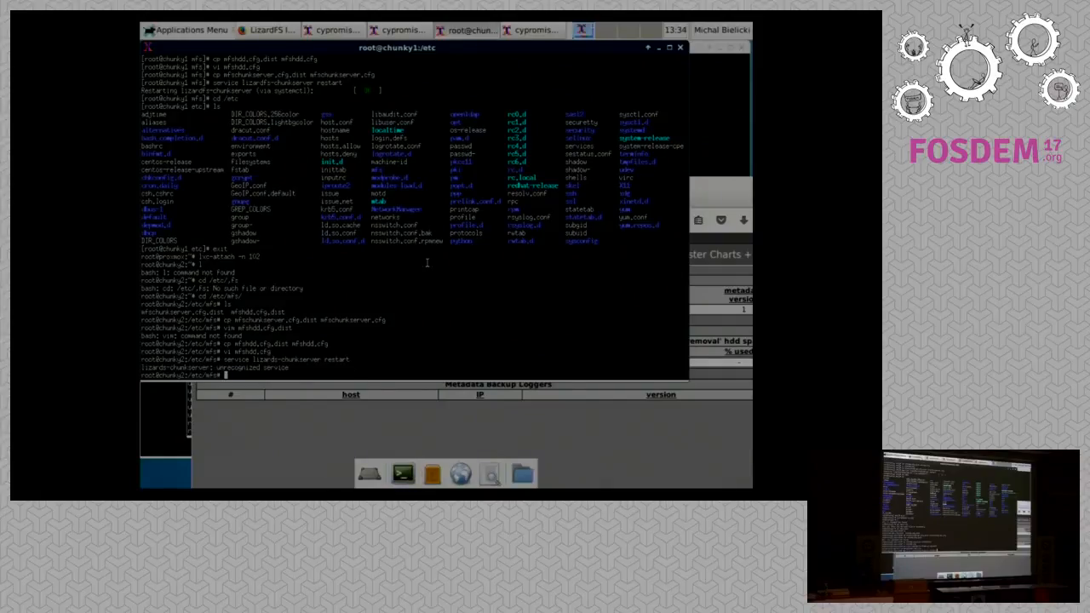
type("service lizardfs-chunkserver restart")
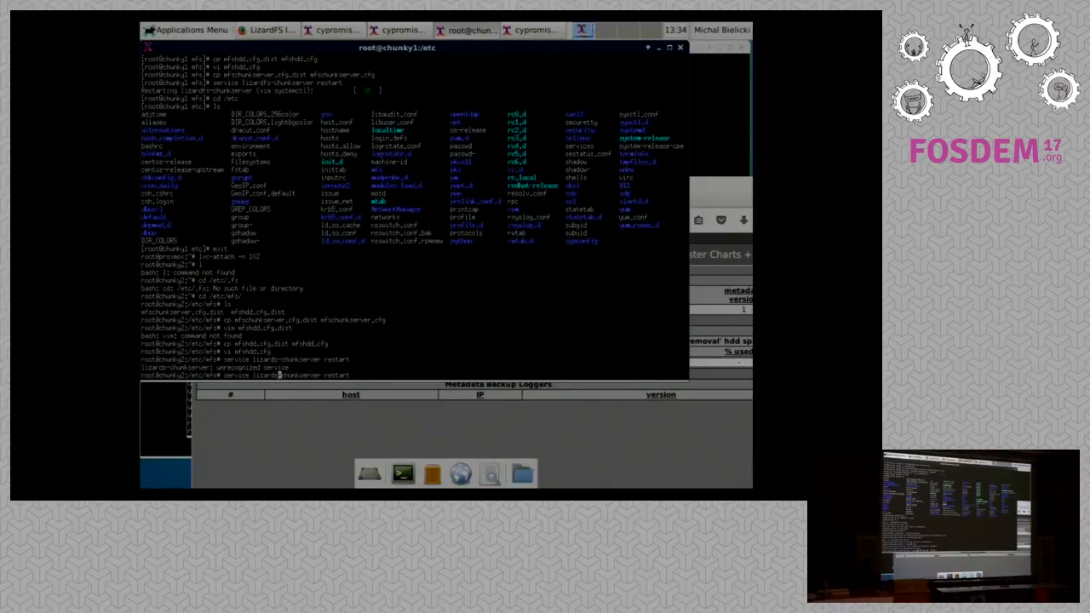
key("Return")
type("lxc-attach -n 102")
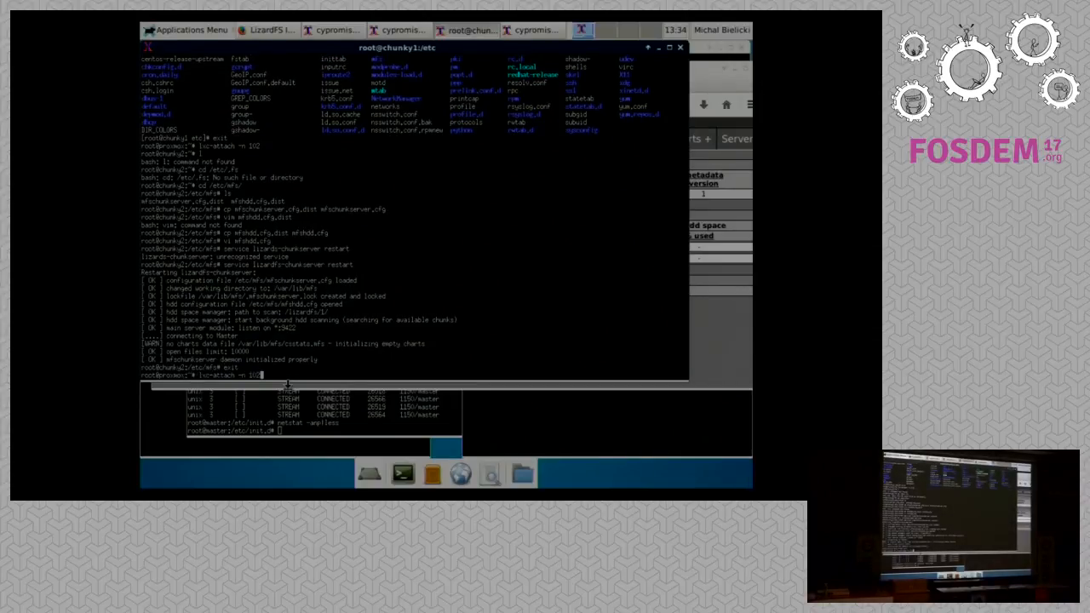
Attach to the client container and review /etc/hosts and mfsmount.cfg.
key("Return")
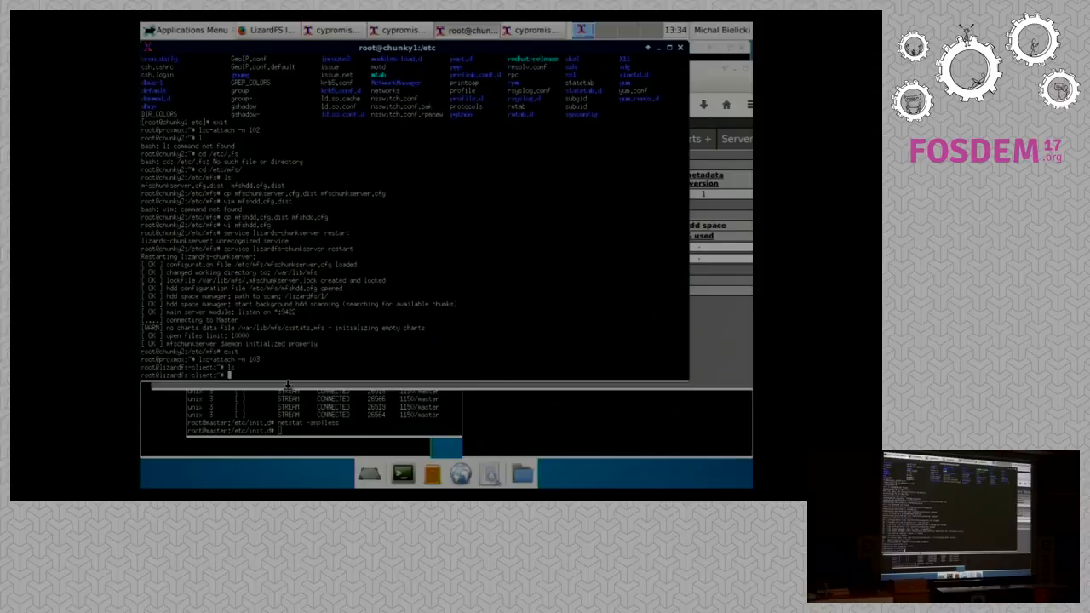
type("cat /etc/hosts")
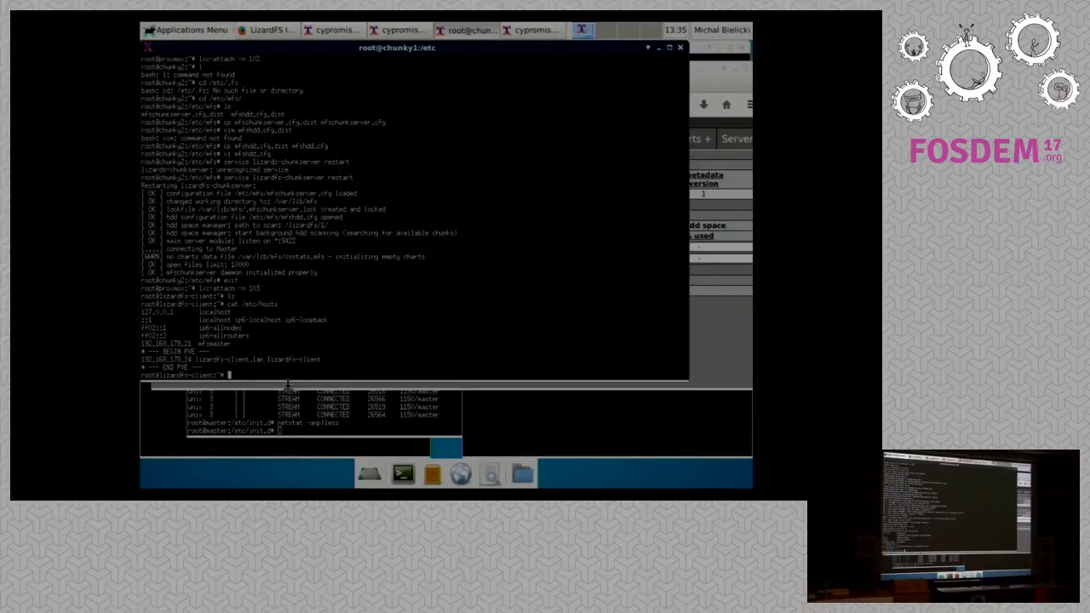
type("cd /e")
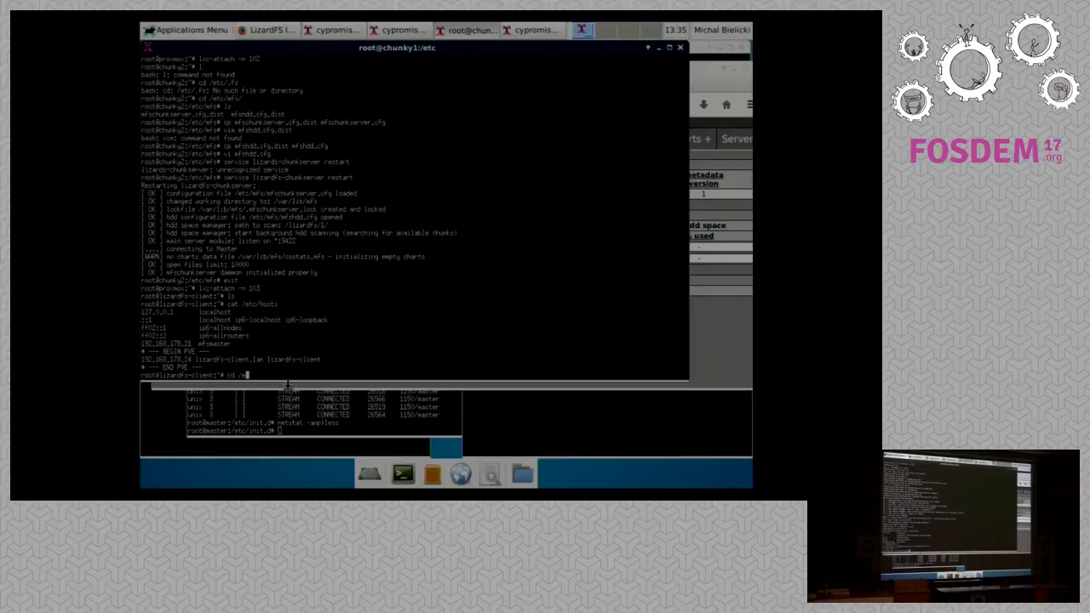
key("Return")
type("more mfsm")
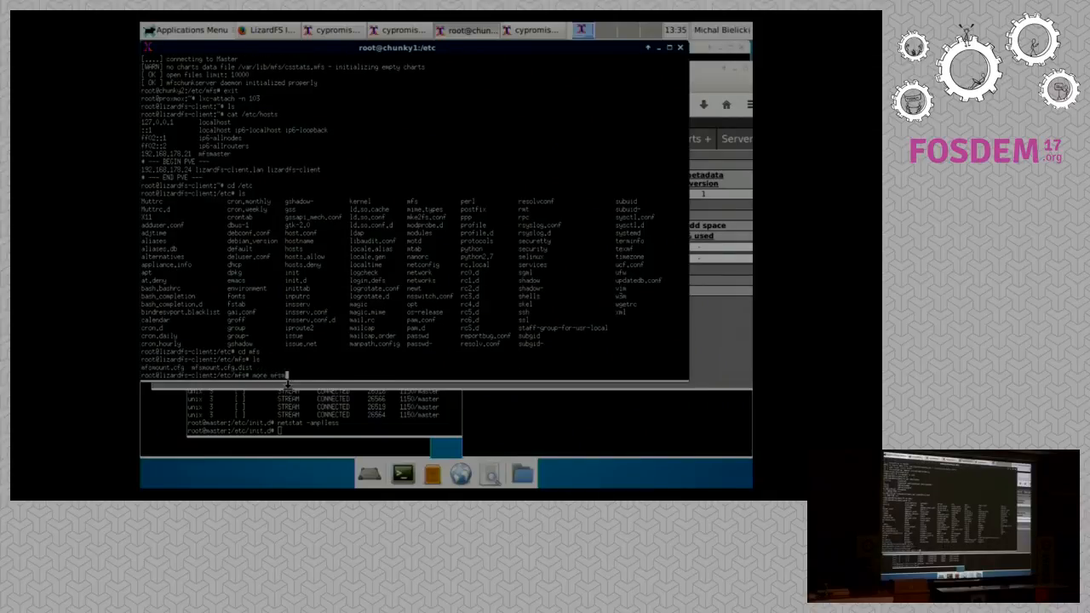
key("Return")
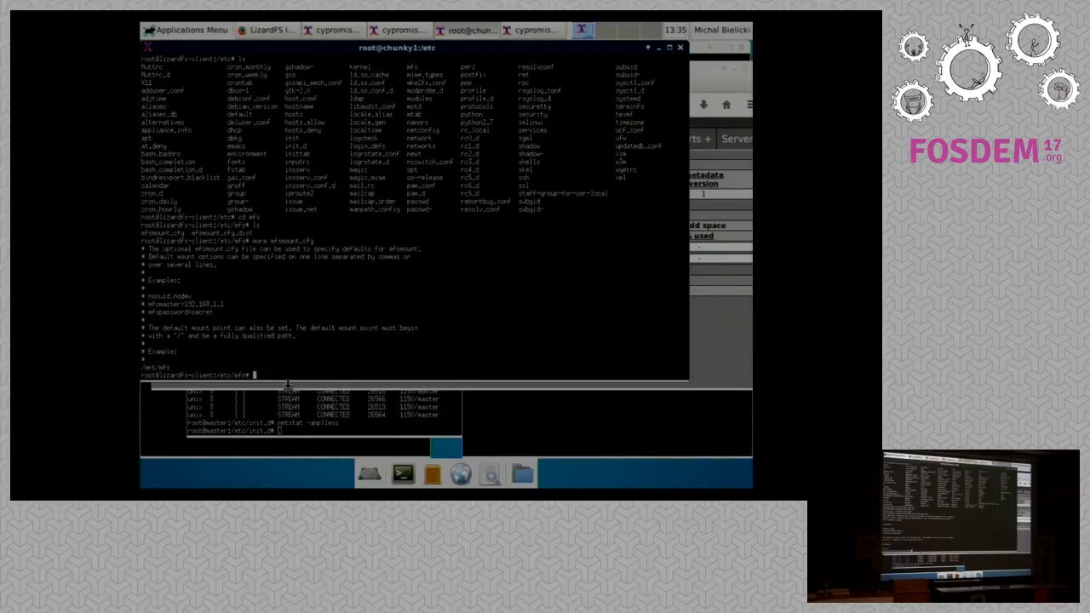
Mount LizardFS with mfsmount, confirm it in df, and cd into the mount point.
type("mfsmount")
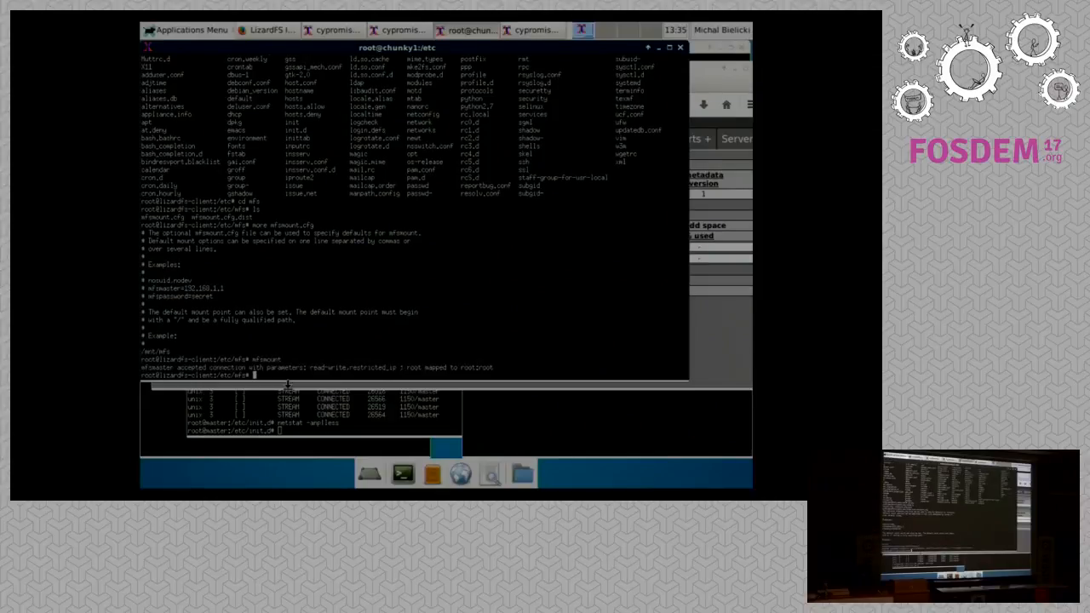
type("df")
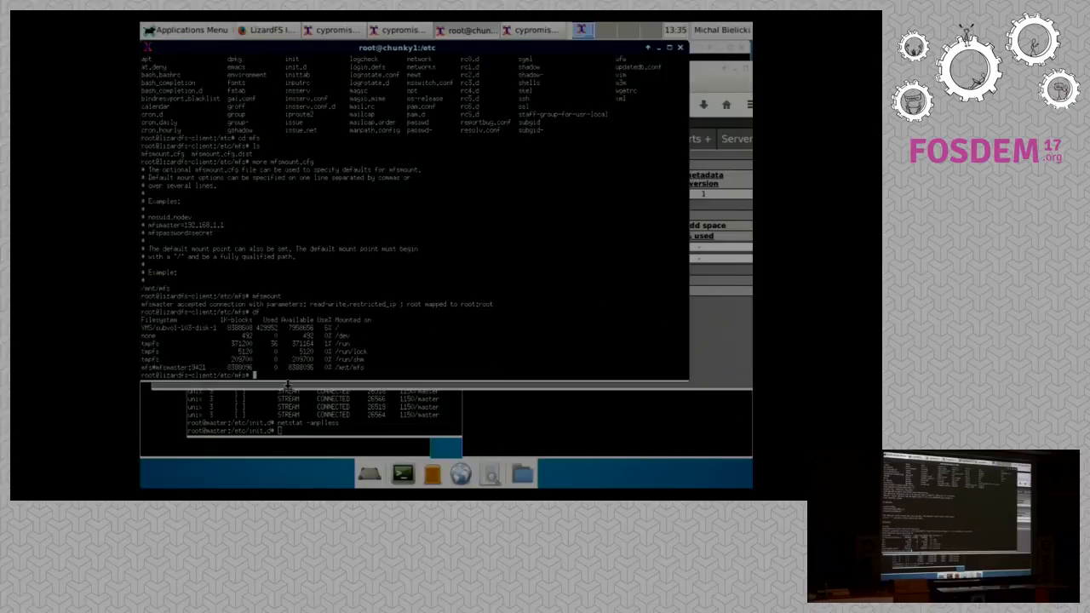
type("cd")
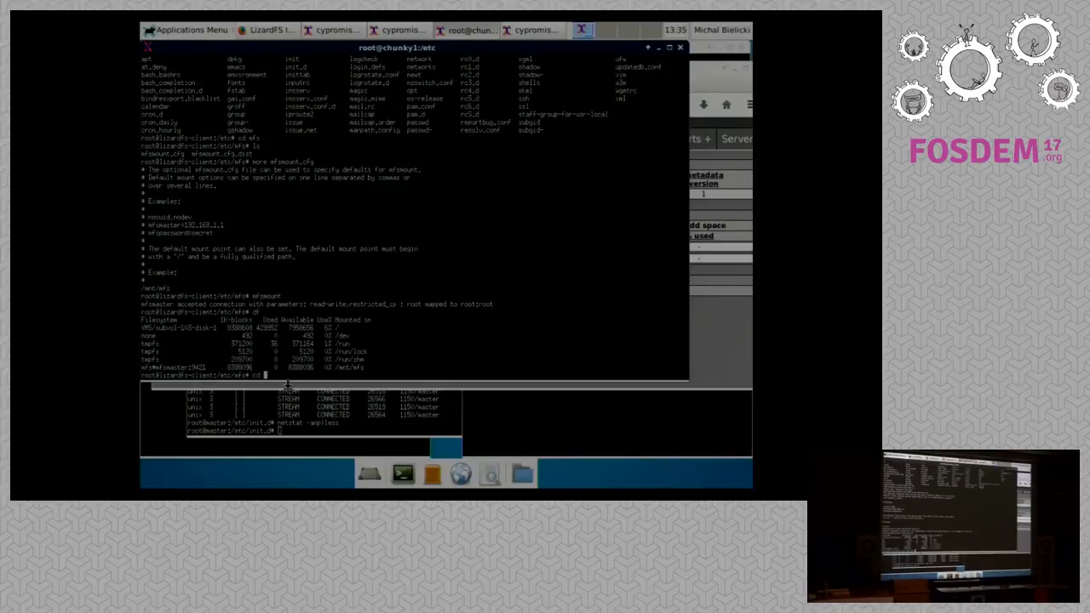
key("Return")
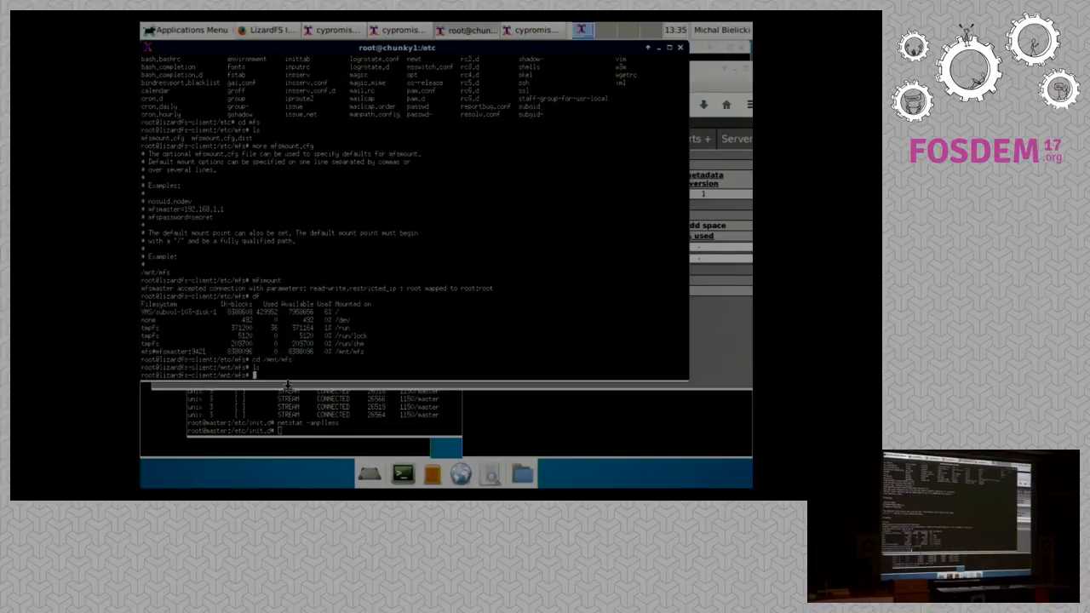